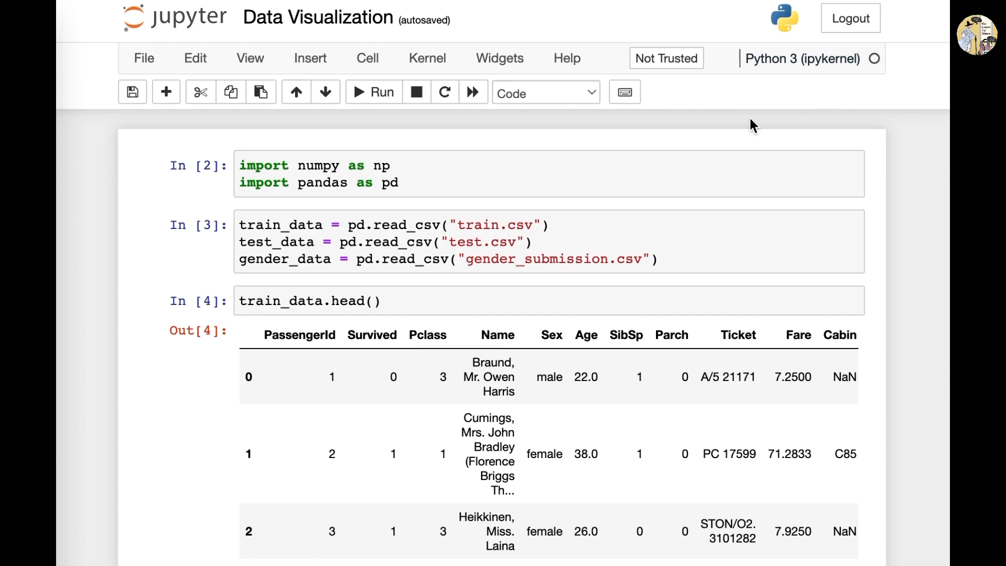
{"action": "mouse_move", "coordinate": [833, 159]}
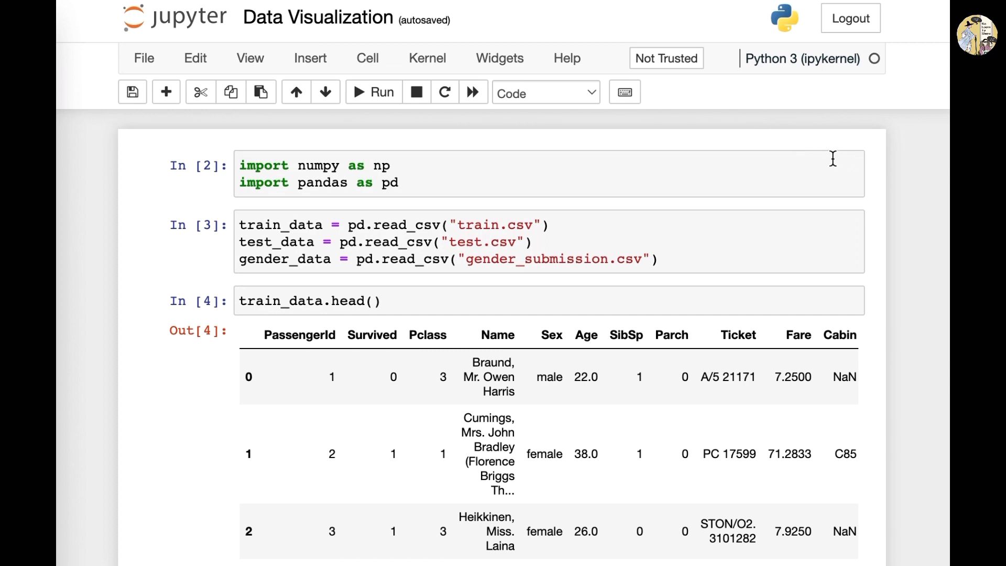
{"action": "mouse_move", "coordinate": [805, 158]}
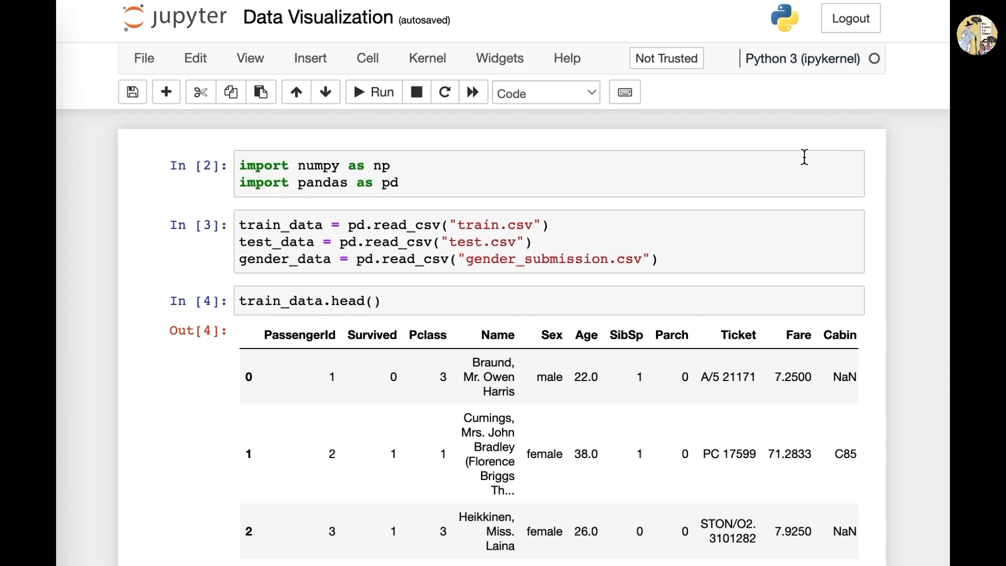
{"action": "mouse_move", "coordinate": [768, 165]}
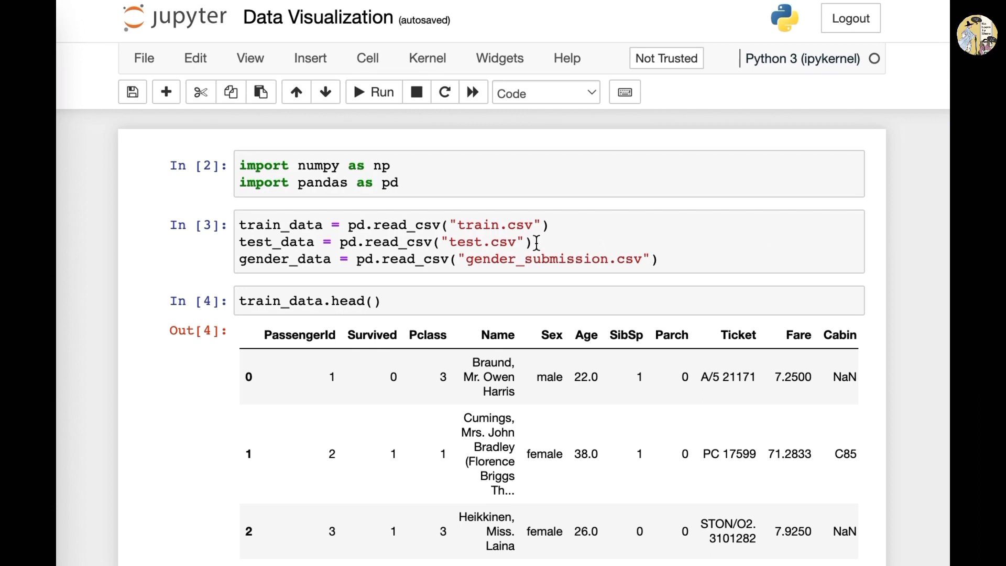
Review the read_csv cell, then scroll down the notebook to the missing-value count cell.
{"action": "double_click", "coordinate": [406, 224]}
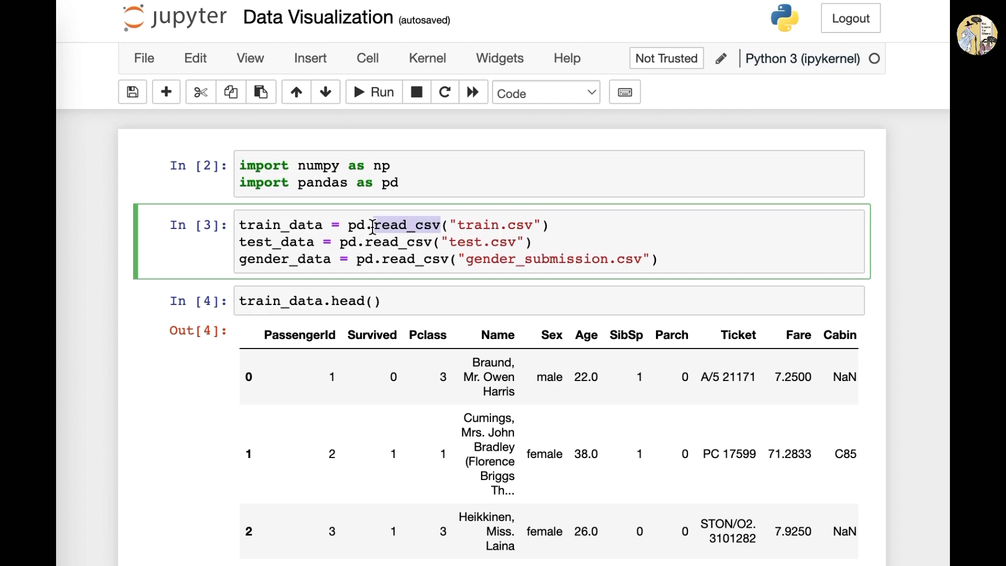
{"action": "left_click", "coordinate": [474, 224]}
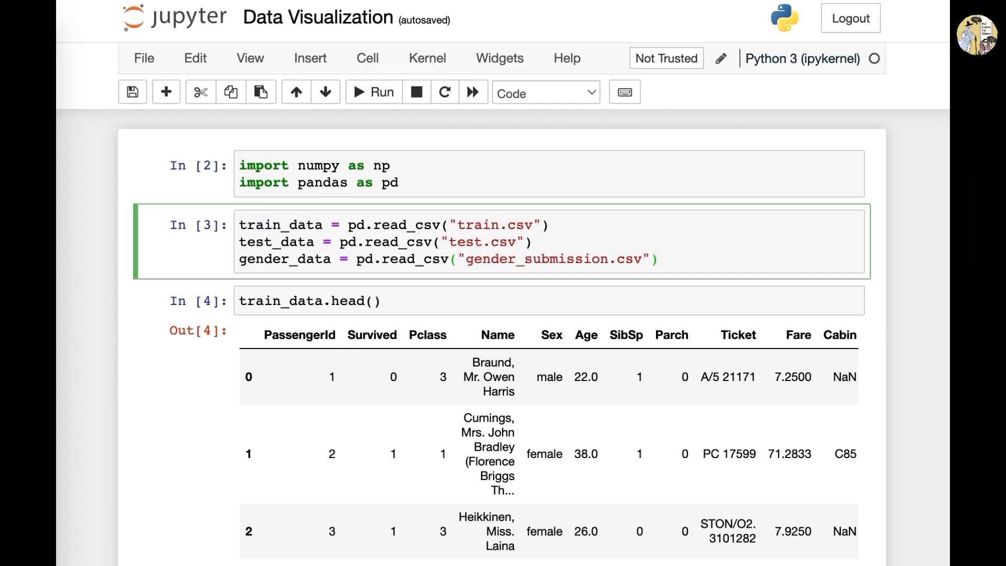
{"action": "scroll", "scroll_direction": "down", "scroll_amount": 3}
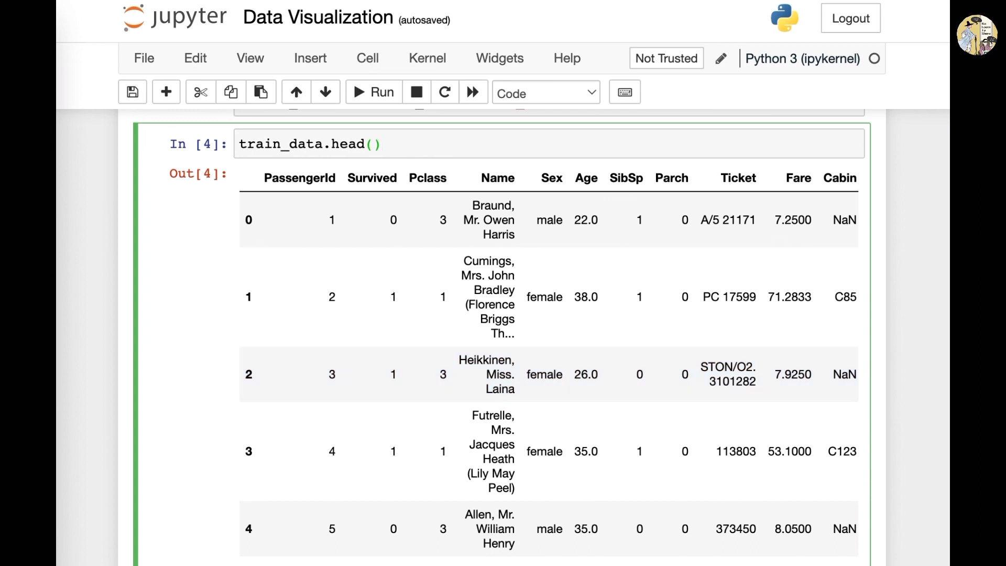
{"action": "mouse_move", "coordinate": [887, 416]}
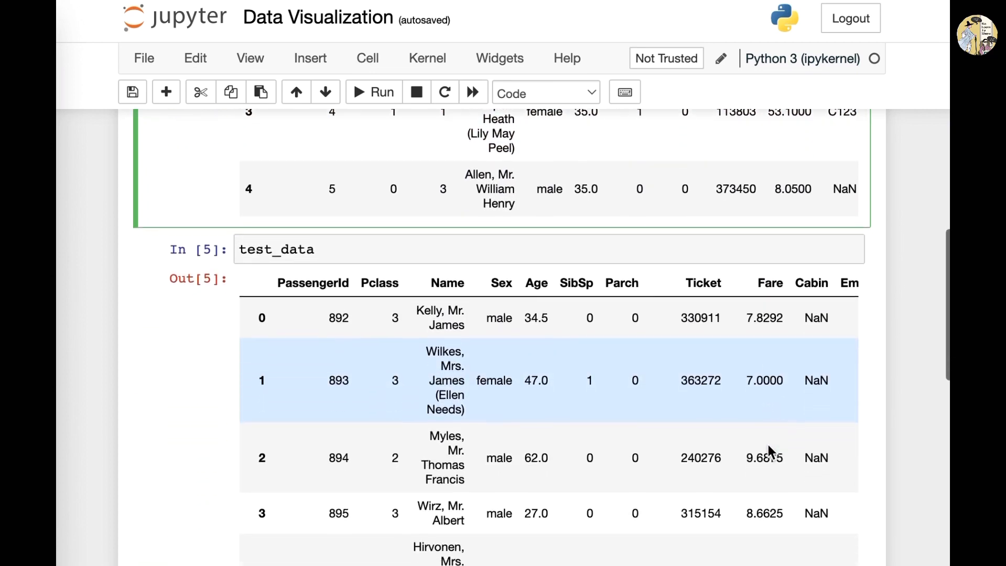
{"action": "scroll", "scroll_direction": "up", "scroll_amount": 3}
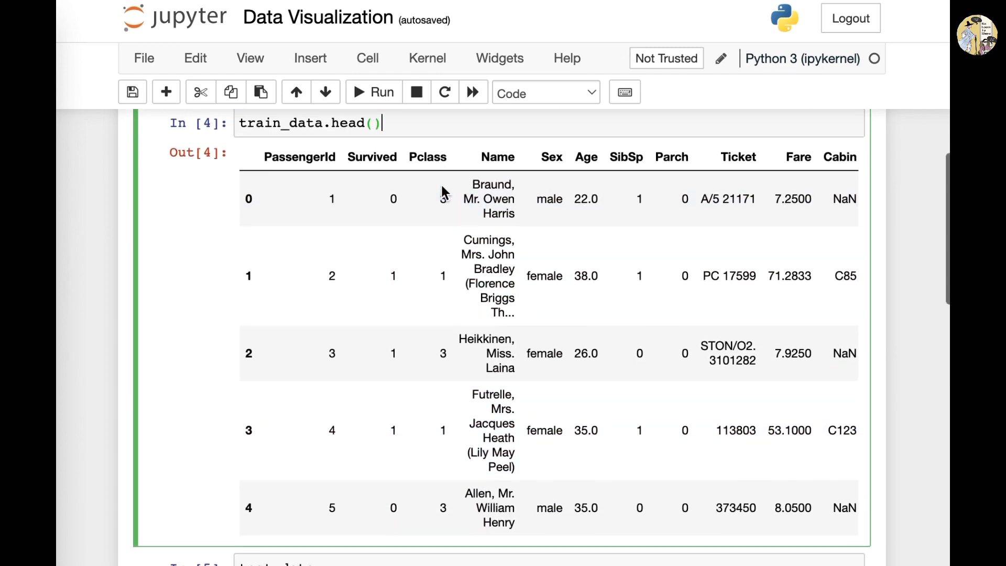
{"action": "scroll", "scroll_direction": "down", "scroll_amount": 3}
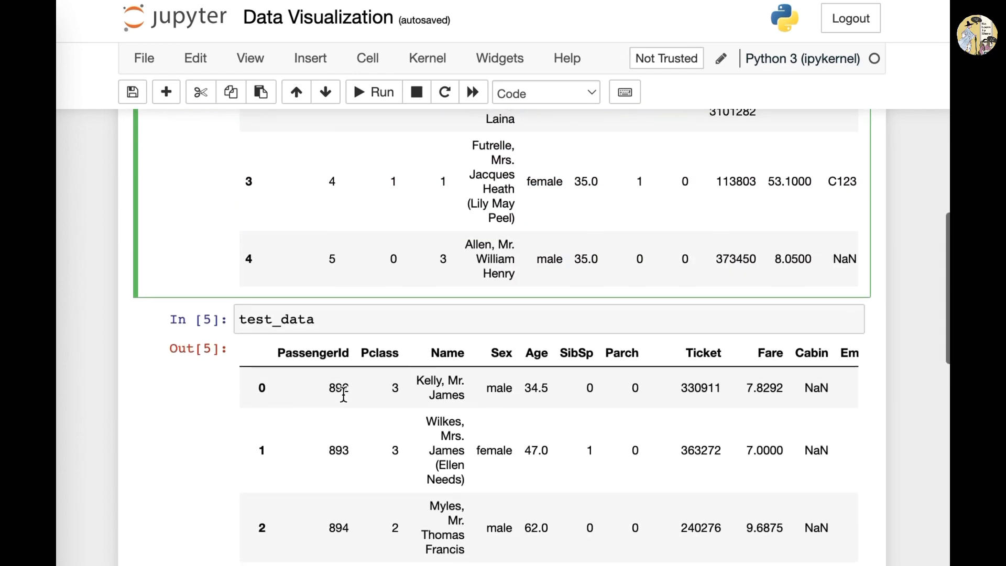
{"action": "scroll", "scroll_direction": "down", "scroll_amount": 3}
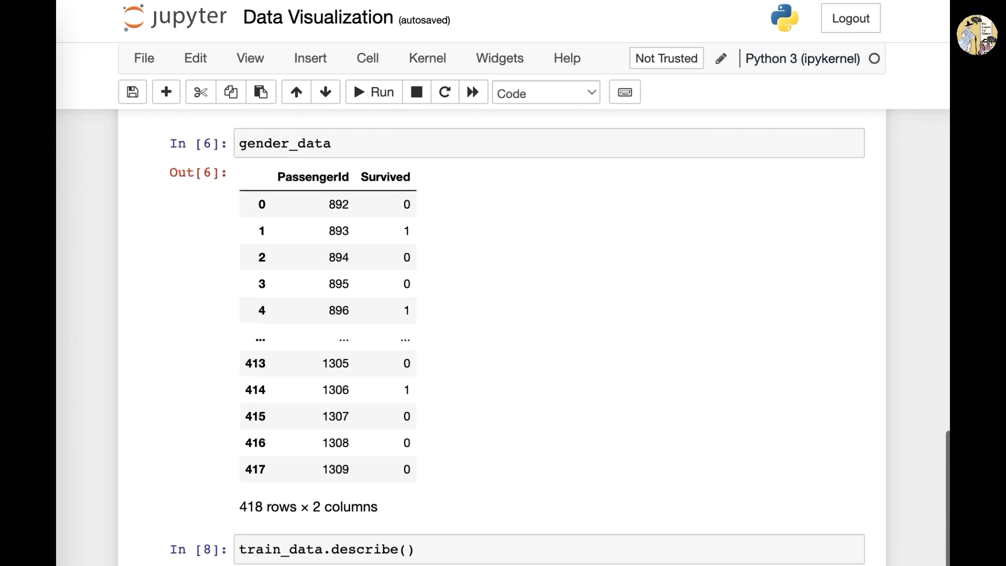
{"action": "scroll", "scroll_direction": "down", "scroll_amount": 3}
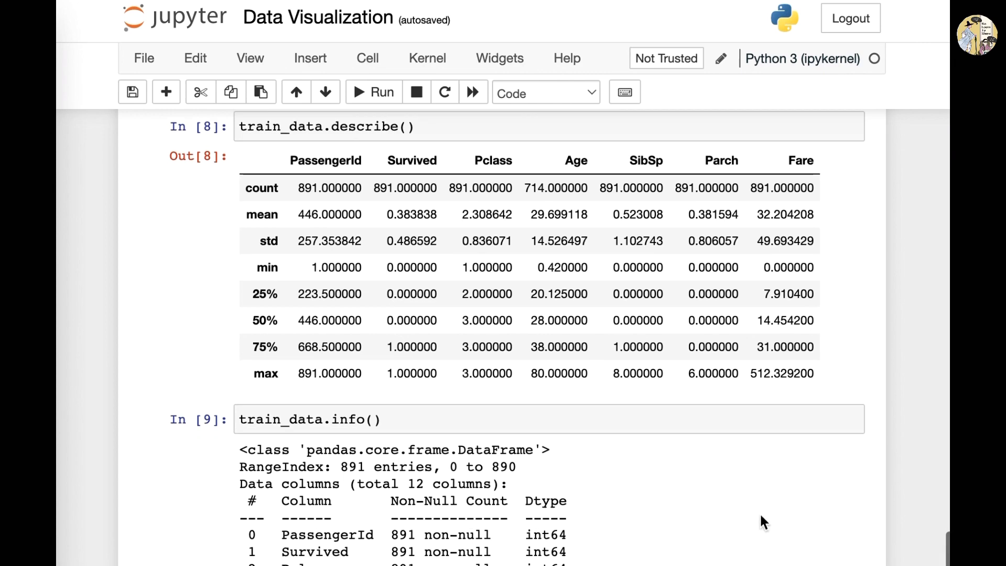
{"action": "scroll", "scroll_direction": "down", "scroll_amount": 3}
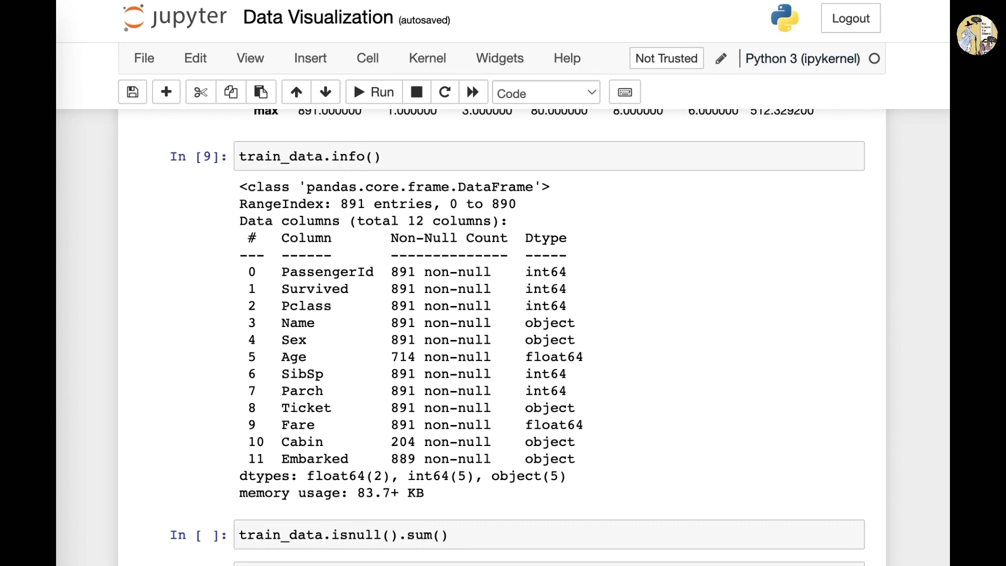
{"action": "scroll", "scroll_direction": "down", "scroll_amount": 3}
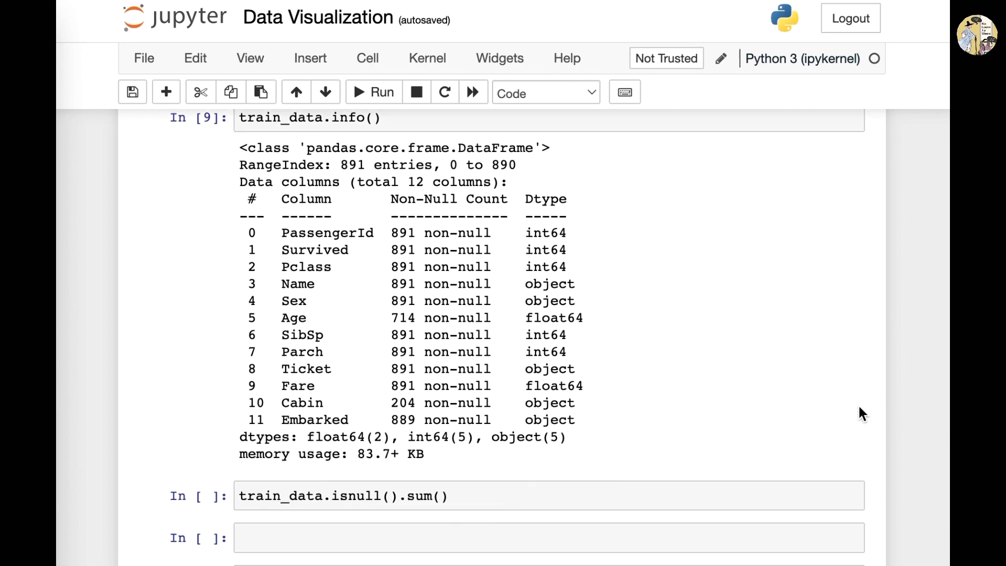
{"action": "scroll", "scroll_direction": "down", "scroll_amount": 3}
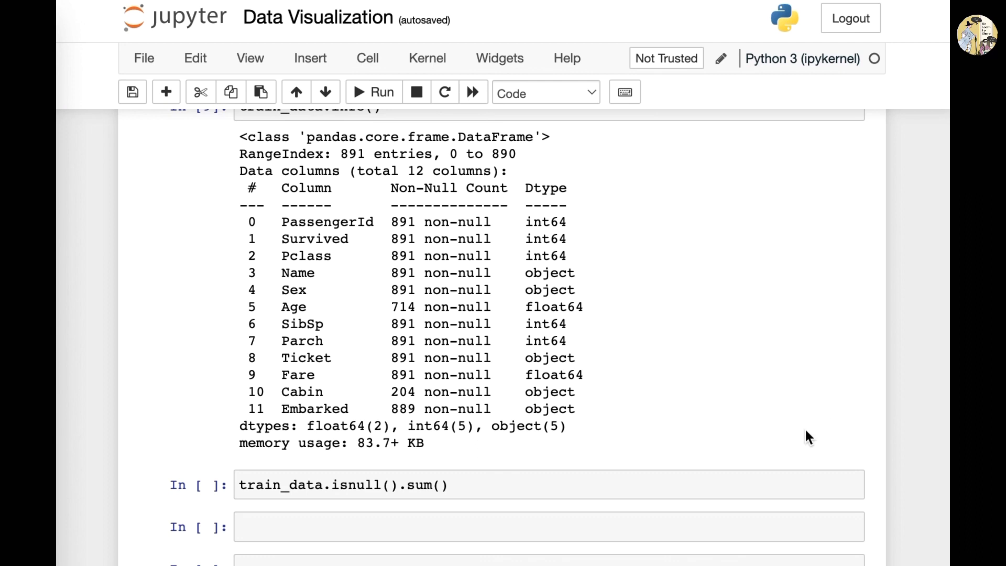
{"action": "scroll", "scroll_direction": "down", "scroll_amount": 3}
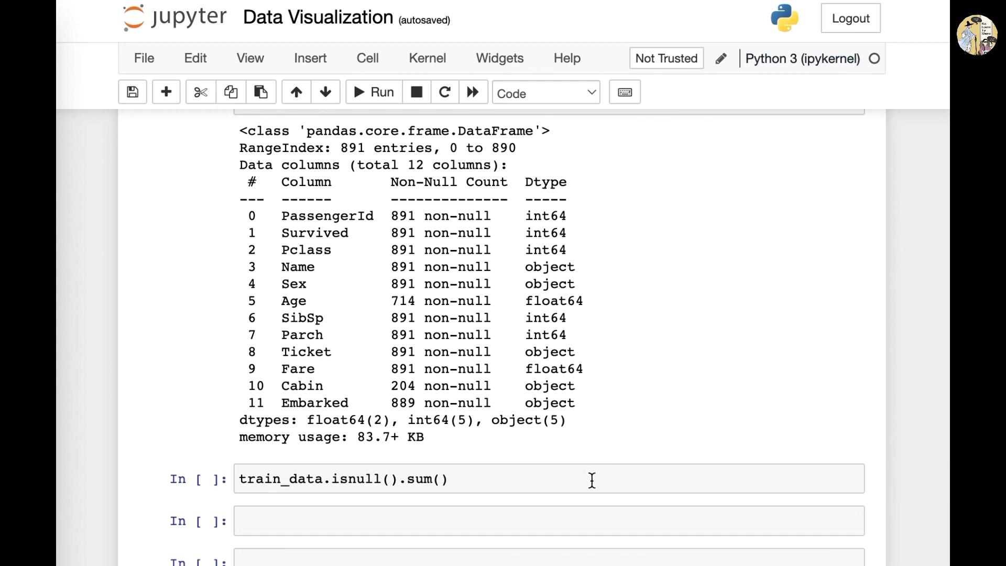
Run train_data.isnull().sum(), which raises NameError, then return to the read_csv cell.
{"action": "left_click", "coordinate": [450, 479]}
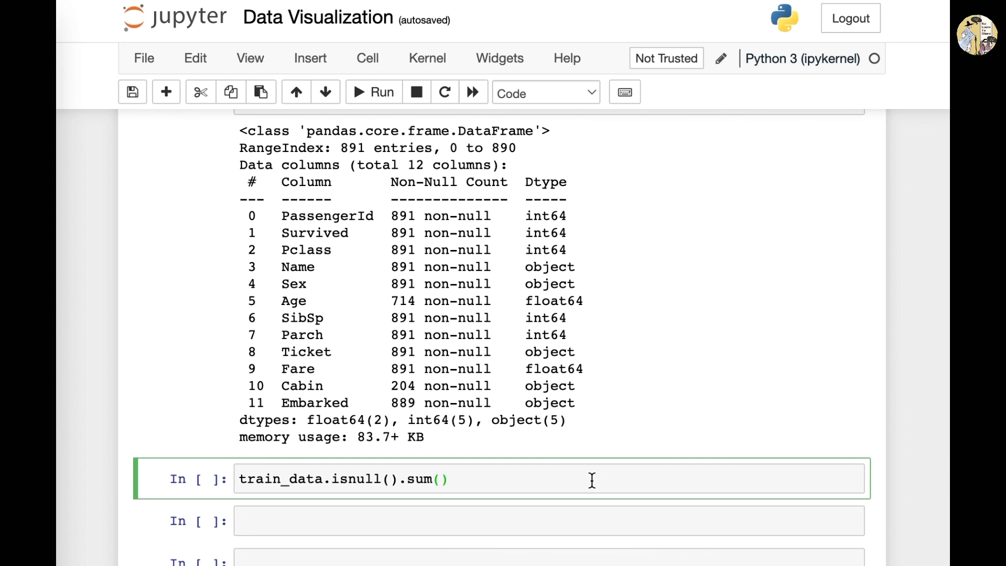
{"action": "triple_click", "coordinate": [343, 479]}
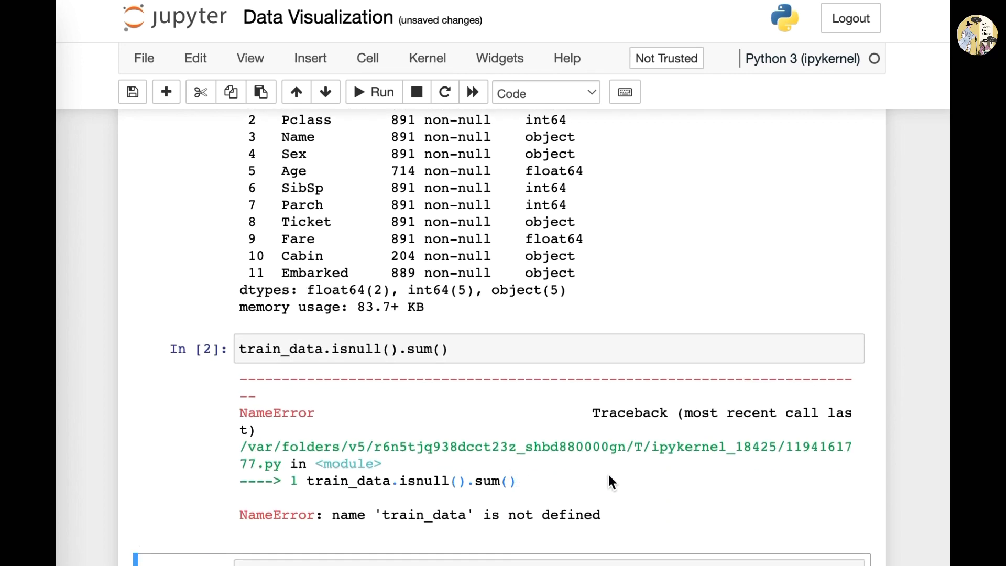
{"action": "mouse_move", "coordinate": [550, 513]}
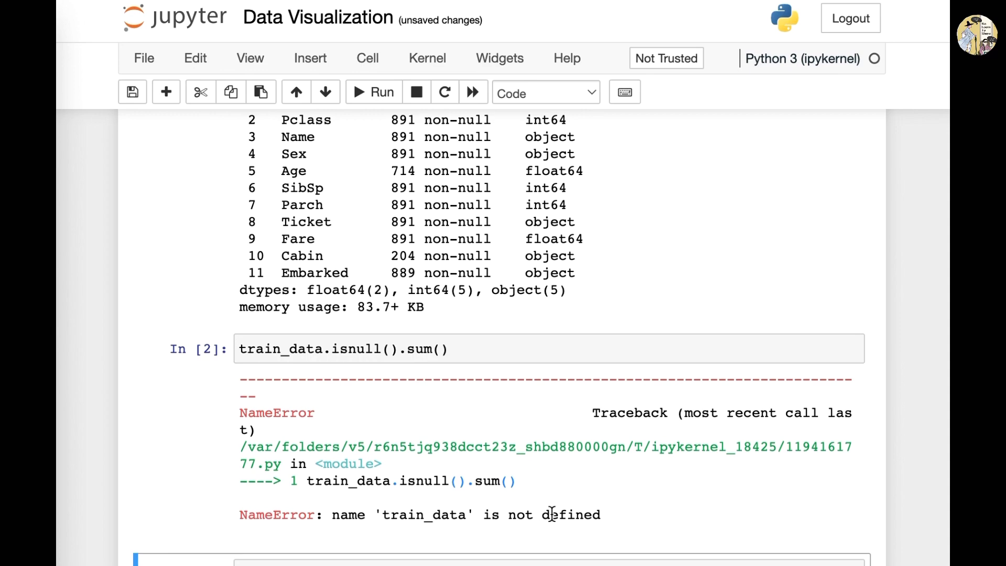
{"action": "mouse_move", "coordinate": [585, 498]}
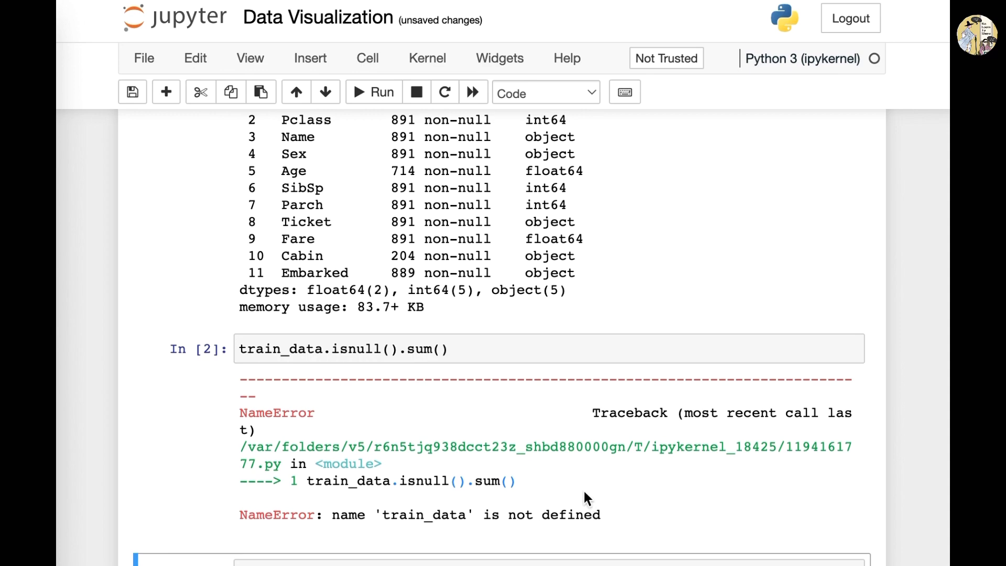
{"action": "scroll", "scroll_direction": "up", "scroll_amount": 3}
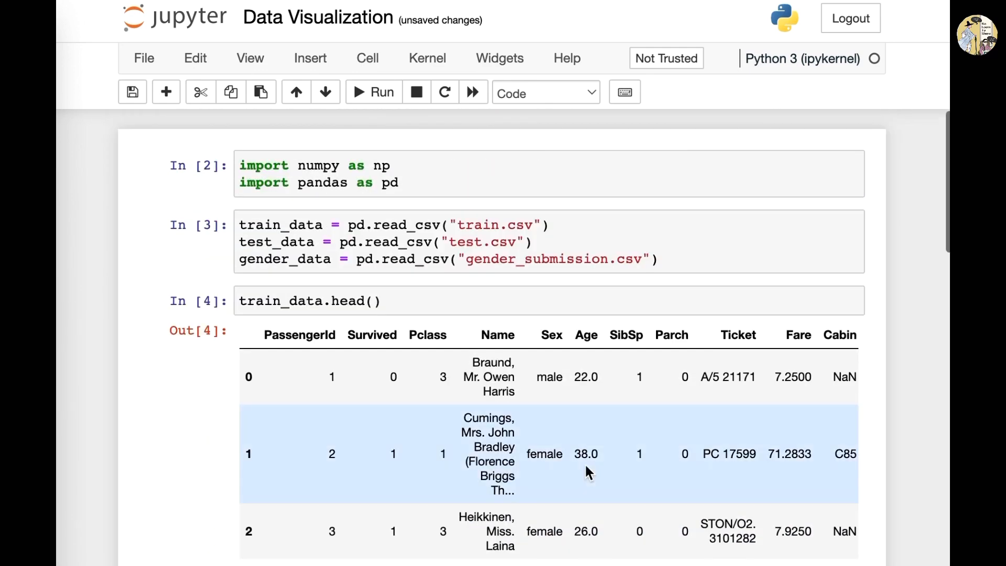
{"action": "left_click", "coordinate": [458, 242]}
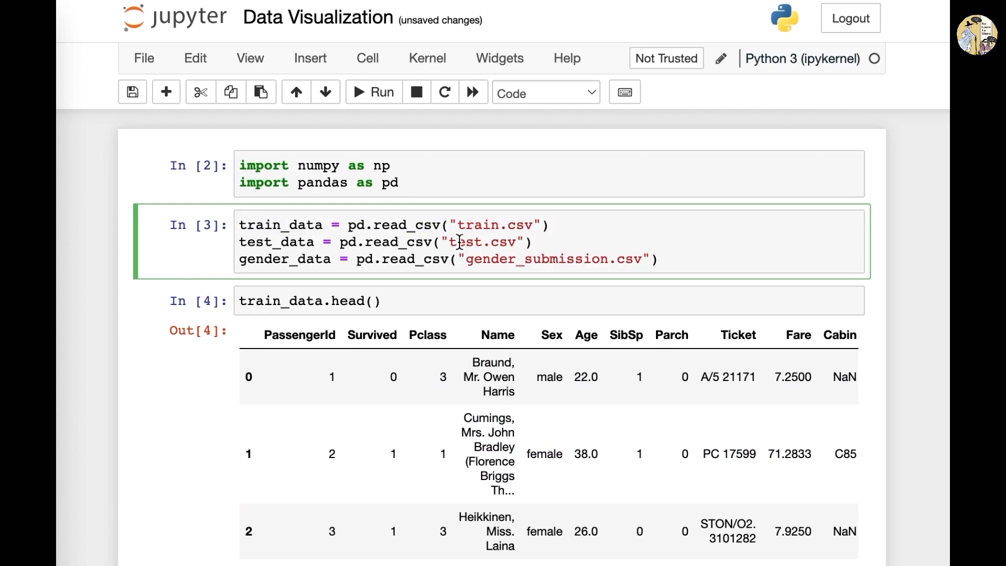
{"action": "scroll", "scroll_direction": "down", "scroll_amount": 3}
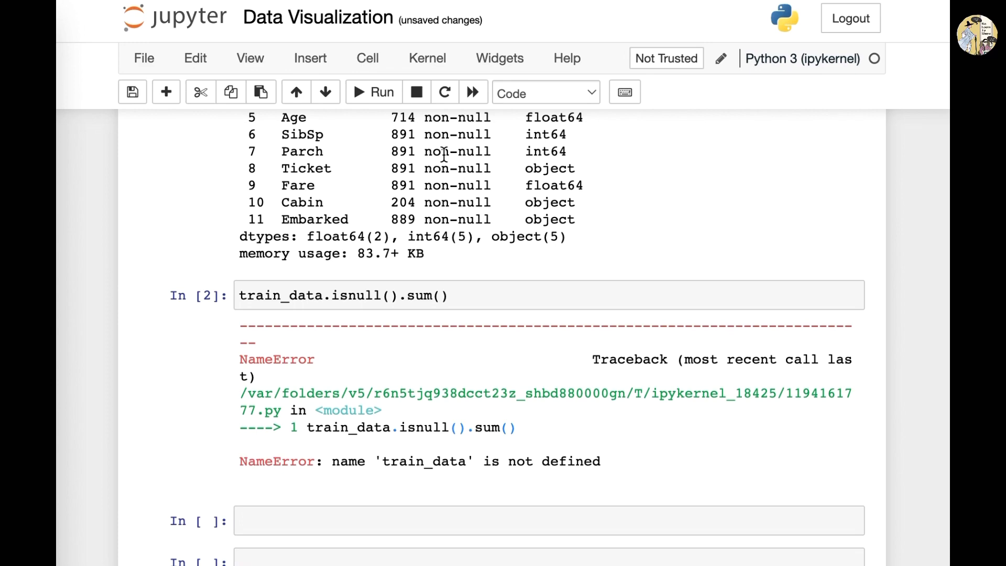
{"action": "scroll", "scroll_direction": "up", "scroll_amount": 3}
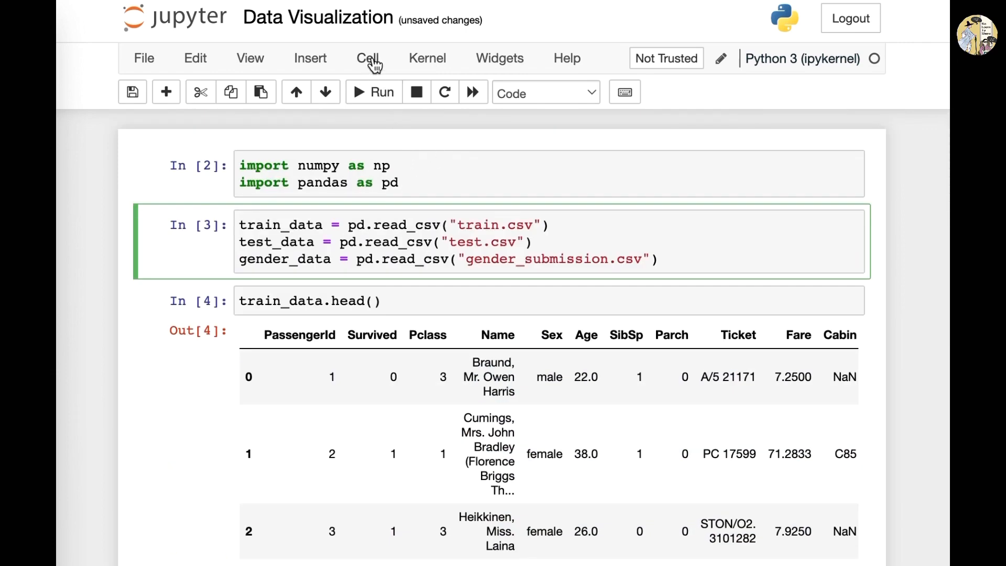
Run All cells so the null counts show Age 177, Cabin 687, Embarked 2.
{"action": "left_click", "coordinate": [367, 58]}
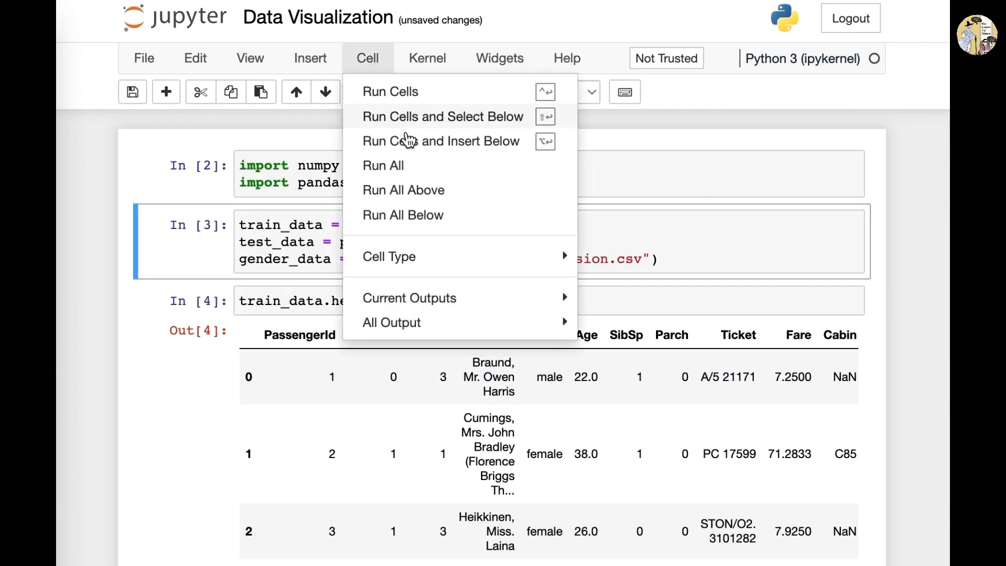
{"action": "left_click", "coordinate": [383, 165]}
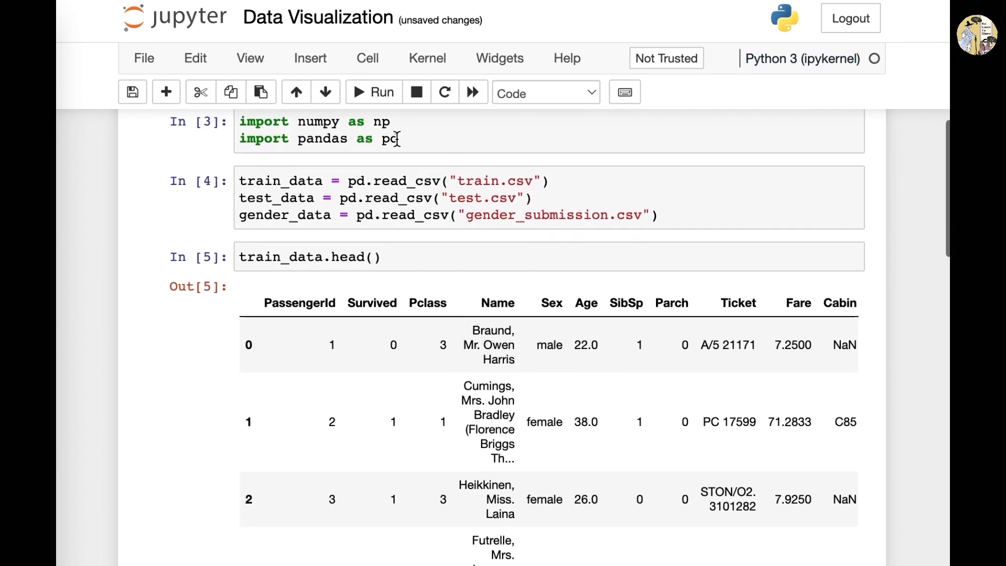
{"action": "scroll", "scroll_direction": "down", "scroll_amount": 3}
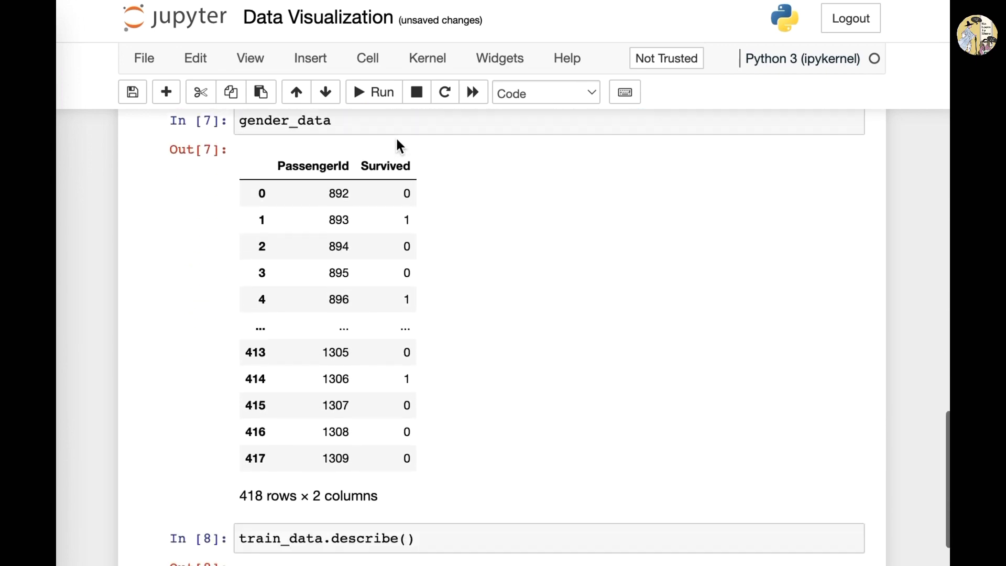
{"action": "scroll", "scroll_direction": "down", "scroll_amount": 3}
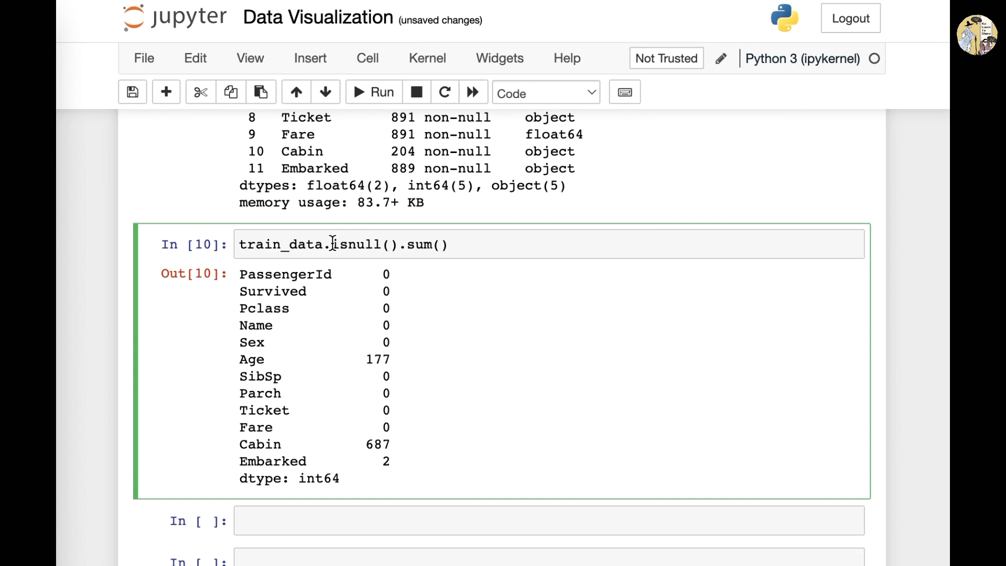
Enter train_data.head() in the empty cell below the null-count output, fixing a typo.
{"action": "left_click", "coordinate": [447, 520]}
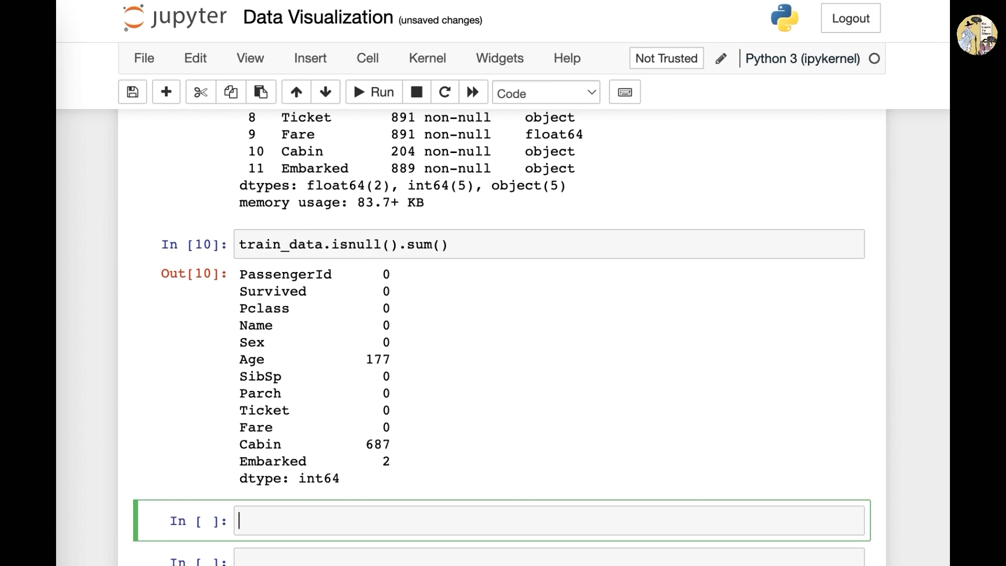
{"action": "mouse_move", "coordinate": [657, 480]}
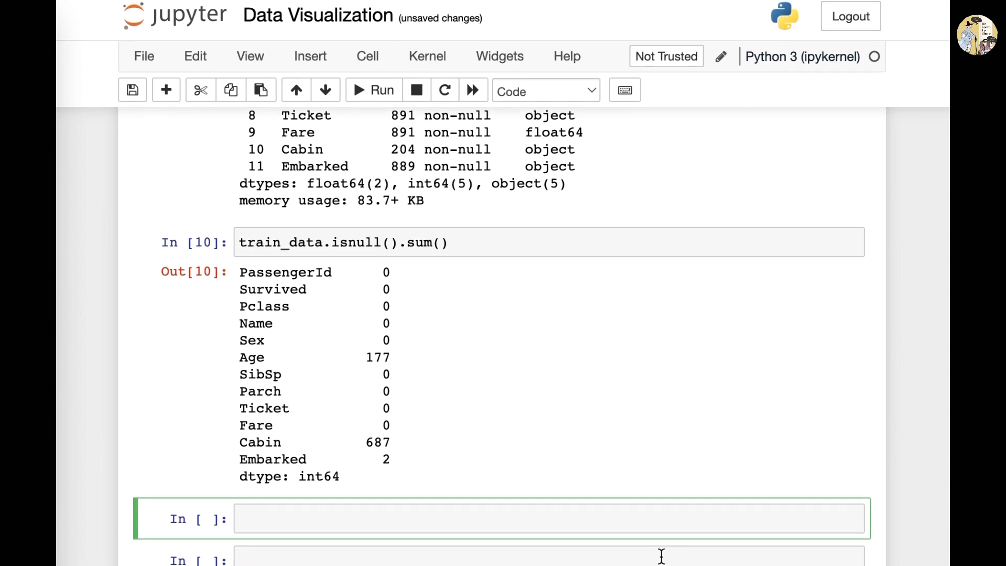
{"action": "type", "text": "tran_d"}
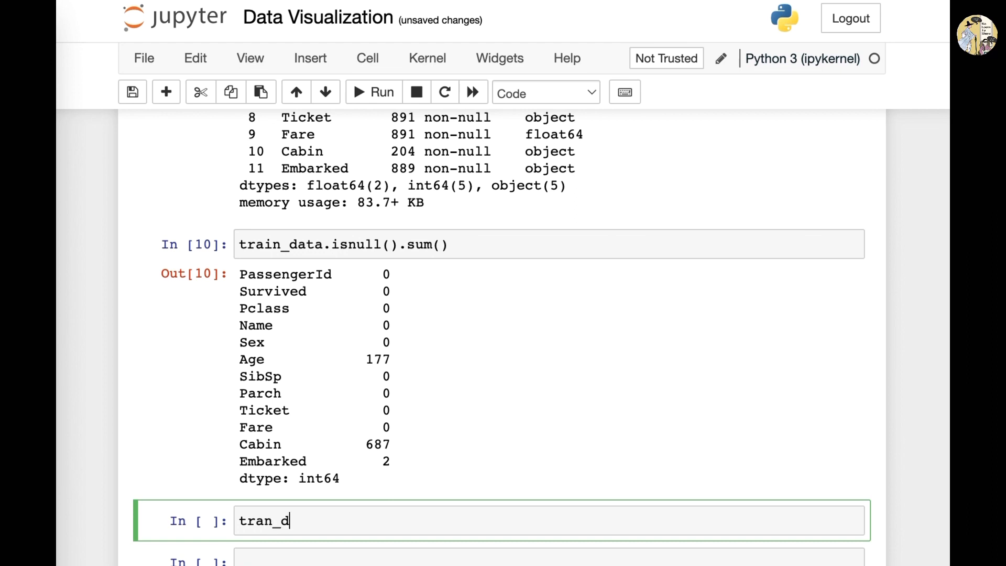
{"action": "key", "text": "backspace"}
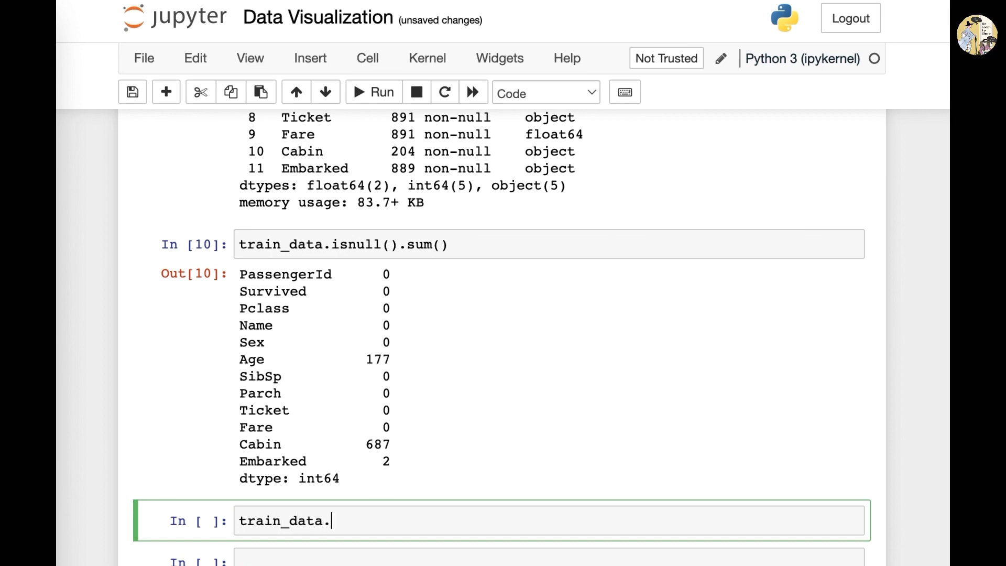
{"action": "type", "text": "head()"}
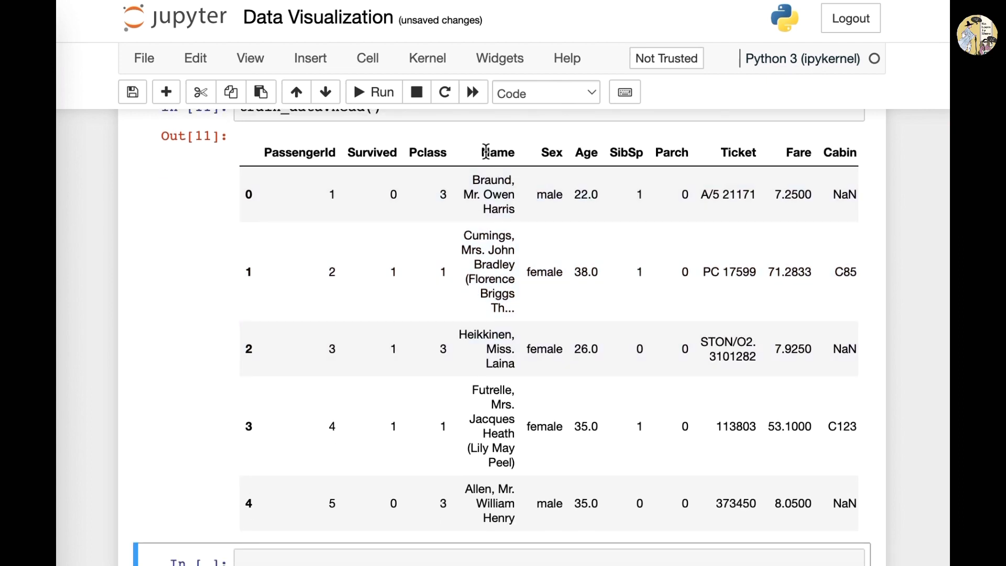
{"action": "double_click", "coordinate": [372, 153]}
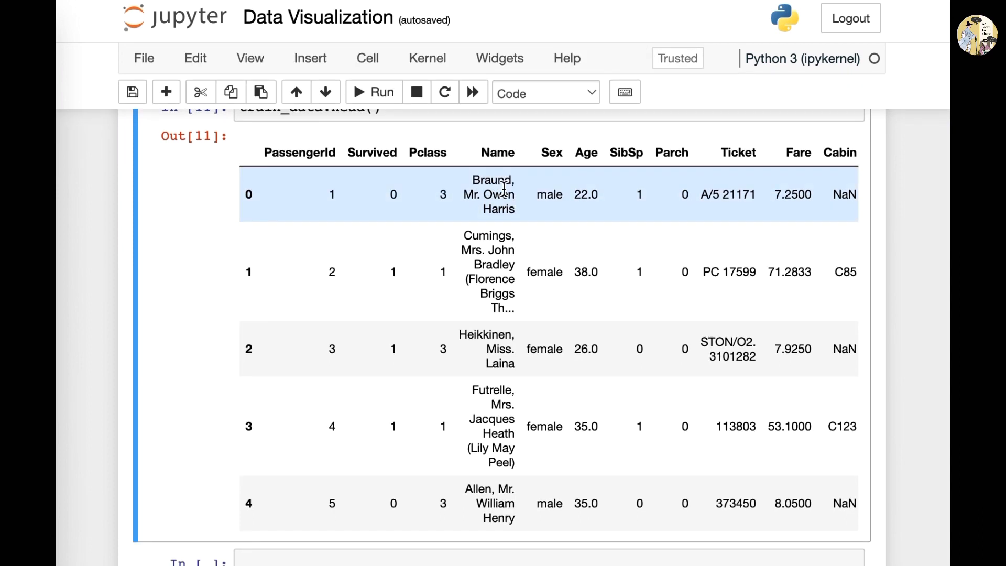
{"action": "mouse_move", "coordinate": [534, 223]}
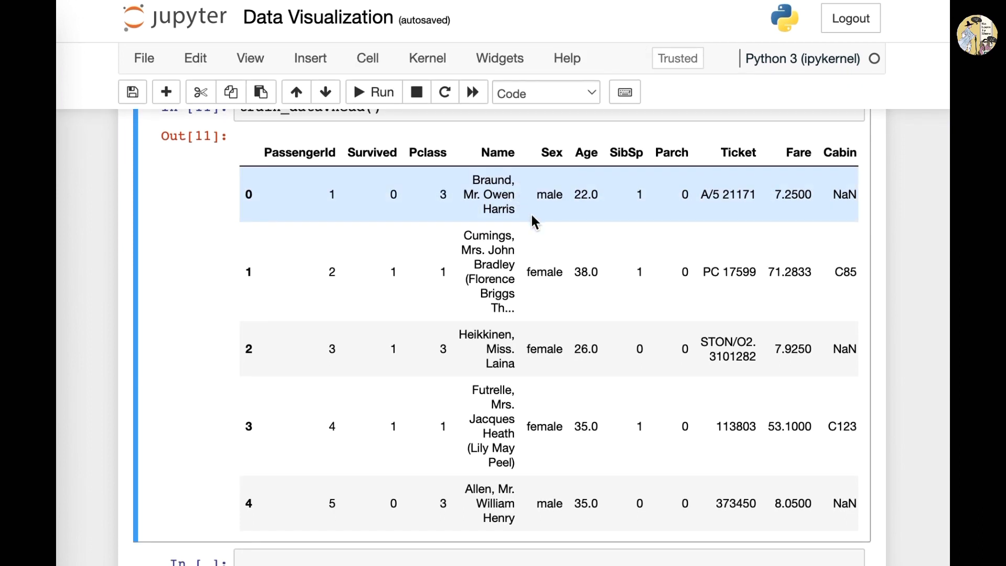
{"action": "mouse_move", "coordinate": [519, 244]}
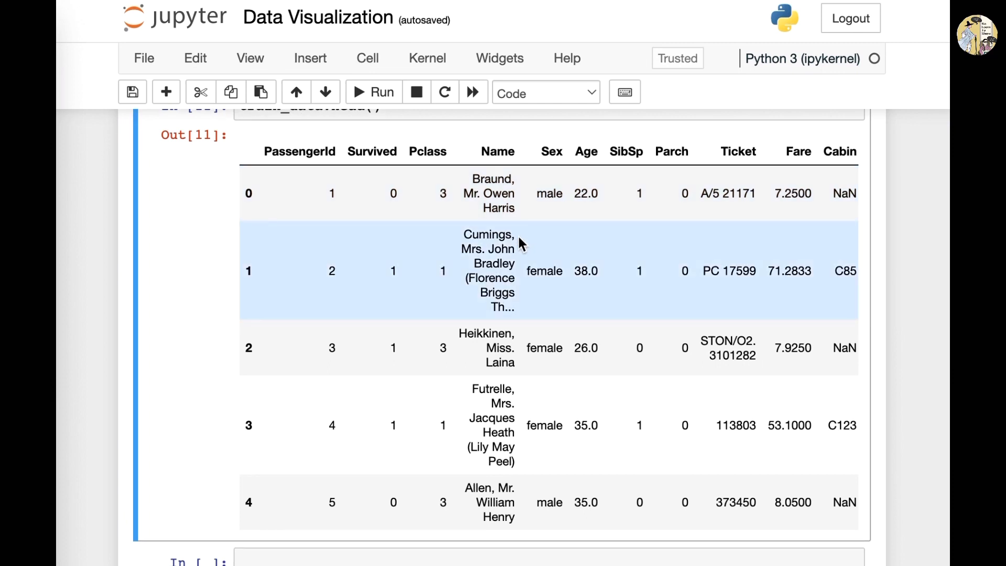
Run train_data['Survived'].value_counts() in a new cell, showing 549 versus 342.
{"action": "scroll", "scroll_direction": "down", "scroll_amount": 3}
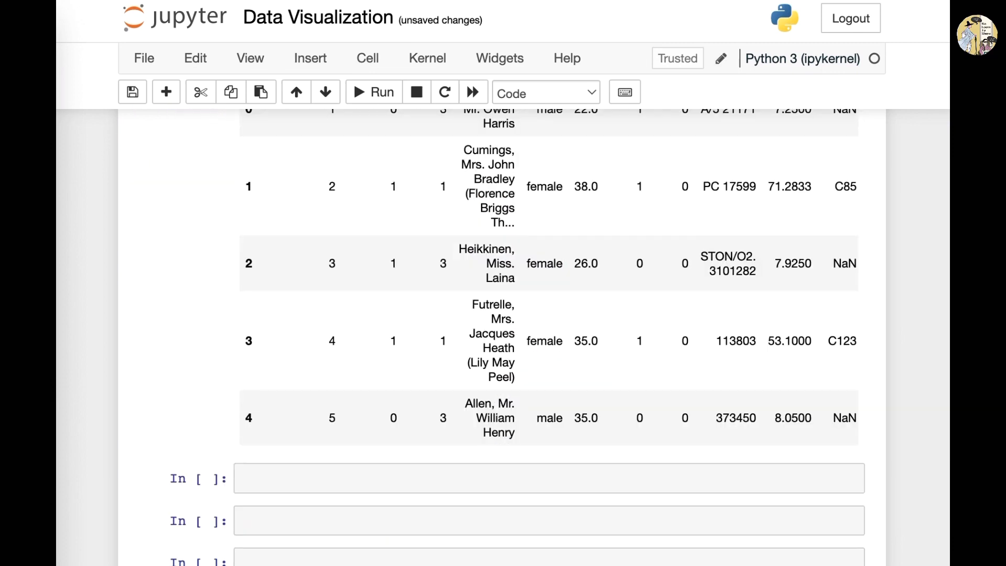
{"action": "left_click", "coordinate": [423, 477]}
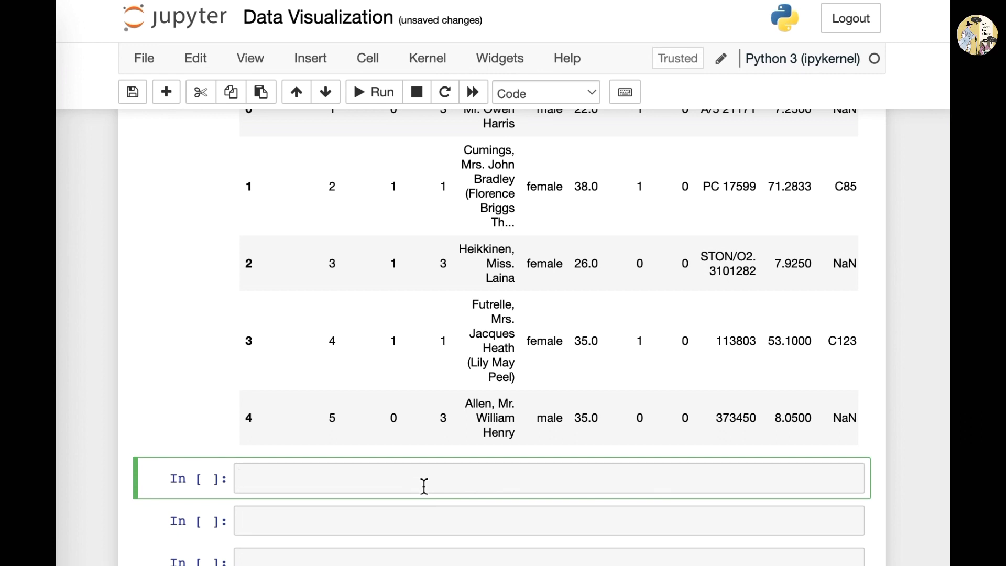
{"action": "type", "text": "train_da"}
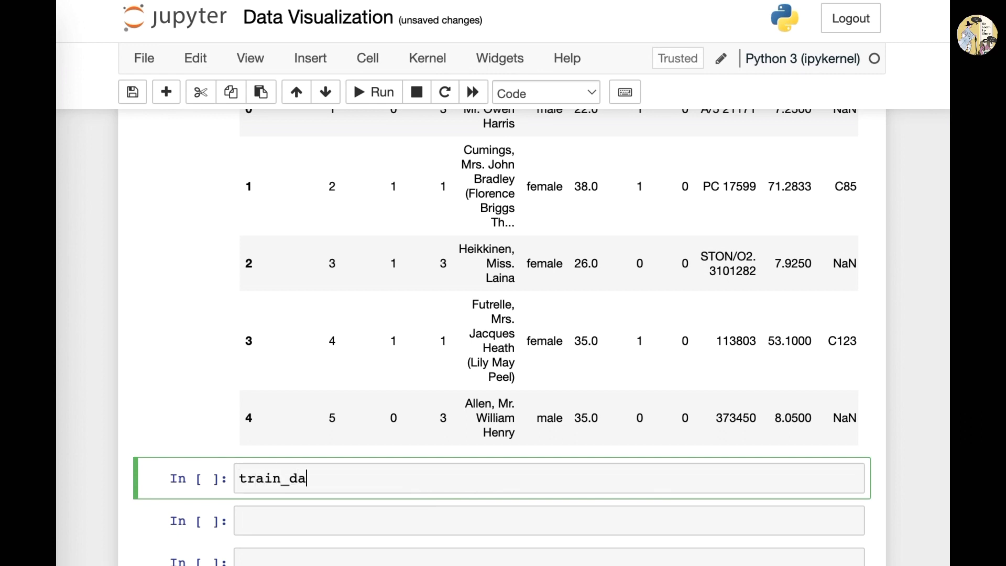
{"action": "type", "text": "ta[]"}
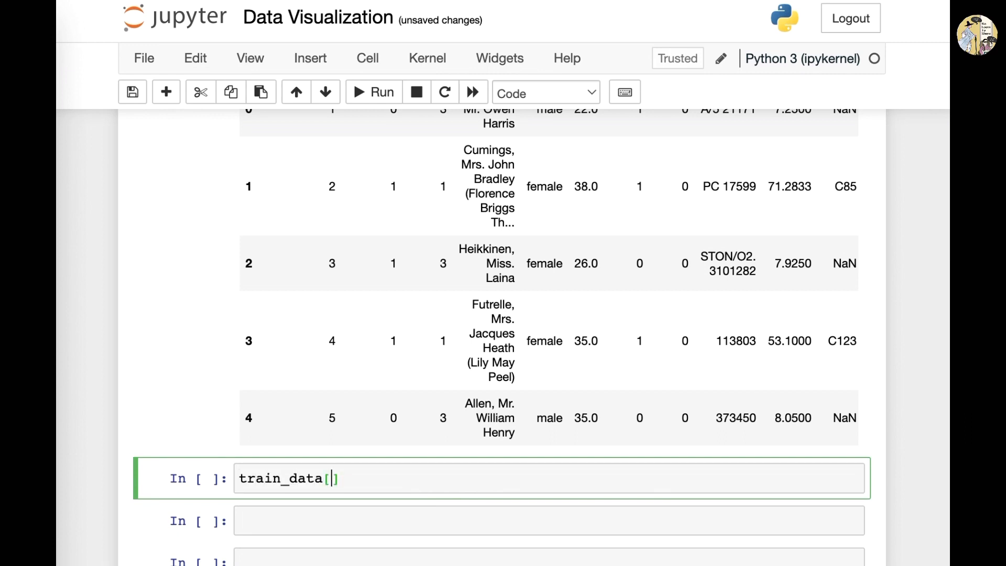
{"action": "type", "text": "'"}
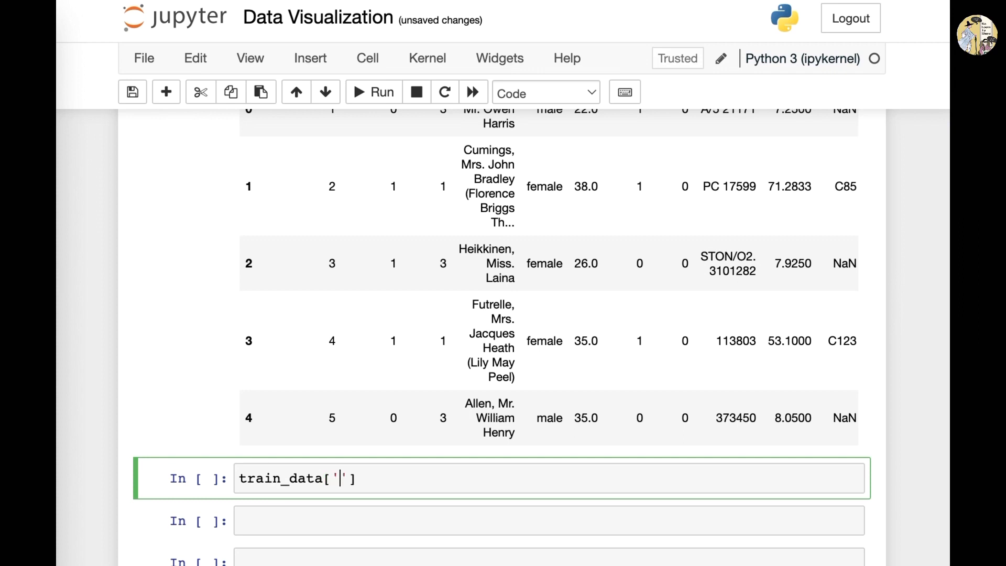
{"action": "type", "text": "Survive"}
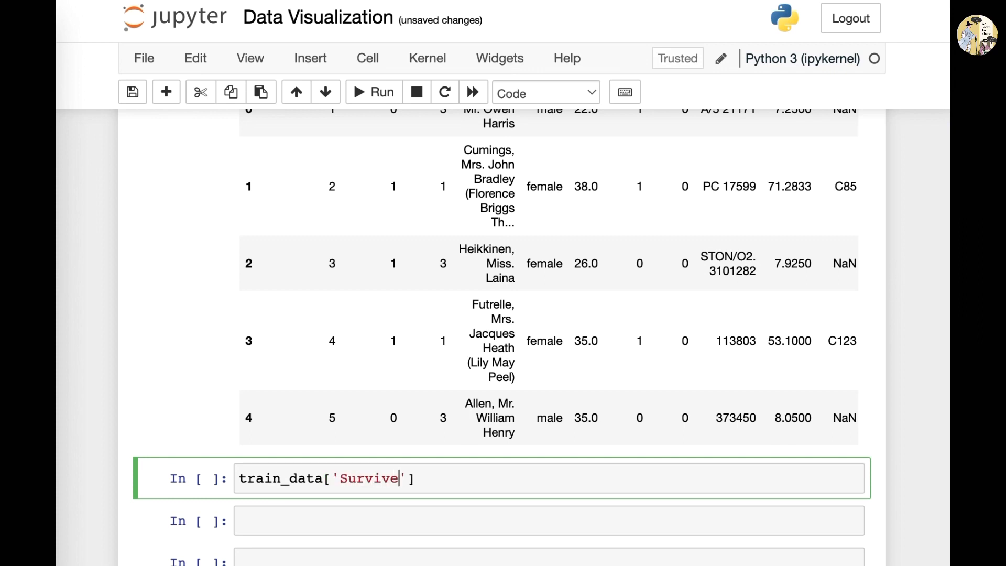
{"action": "type", "text": "d"}
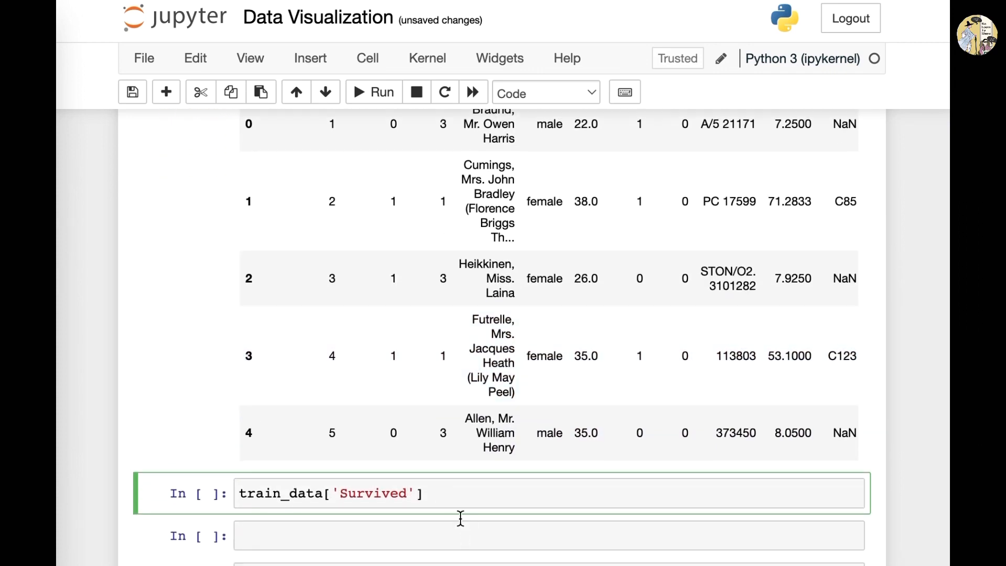
{"action": "type", "text": "."}
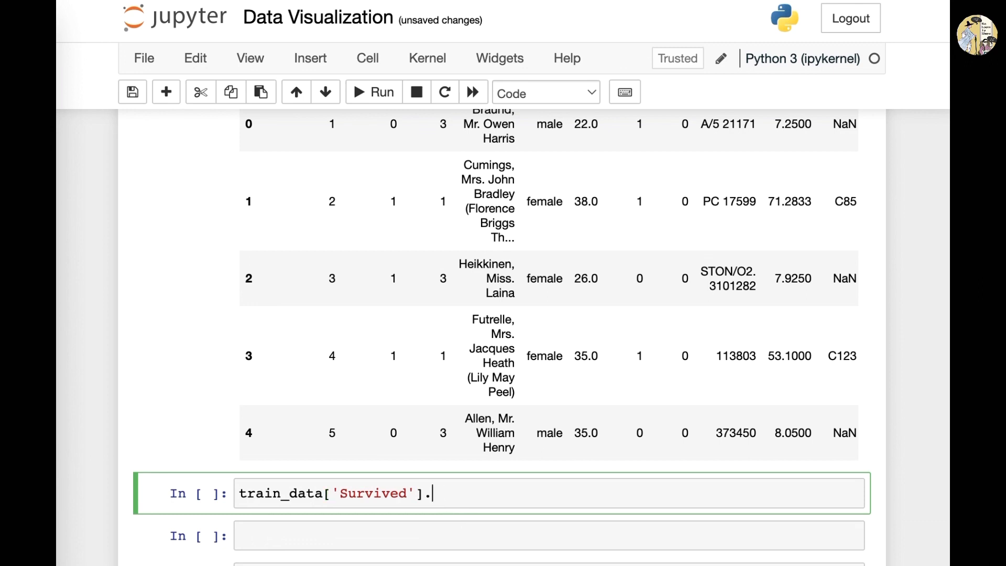
{"action": "type", "text": "value"}
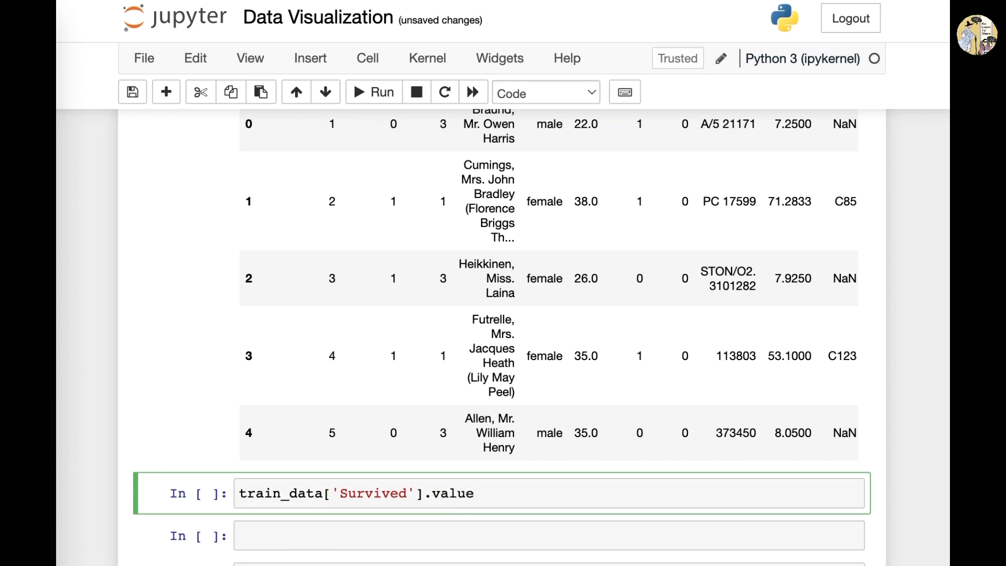
{"action": "type", "text": "_counts("}
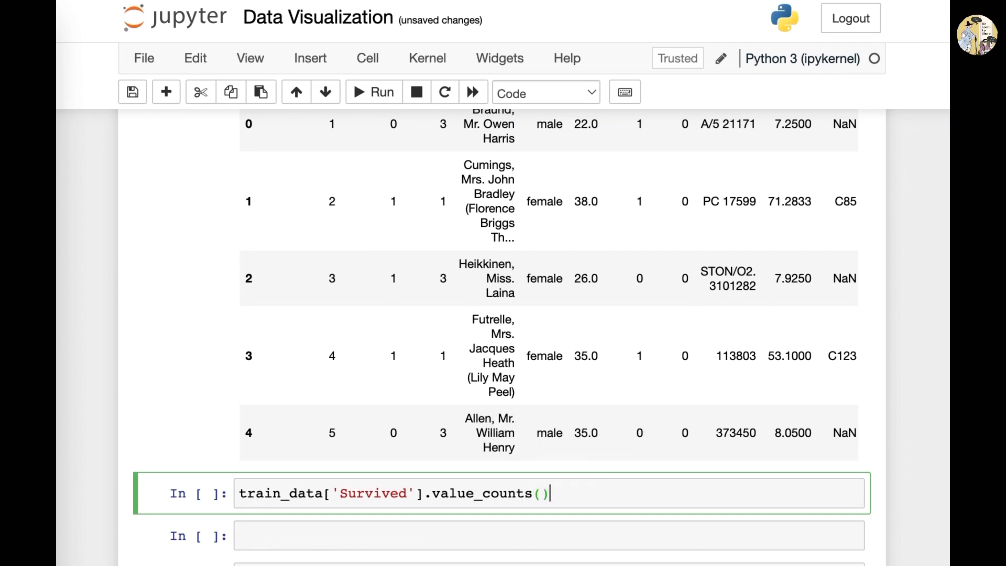
{"action": "left_click", "coordinate": [373, 92]}
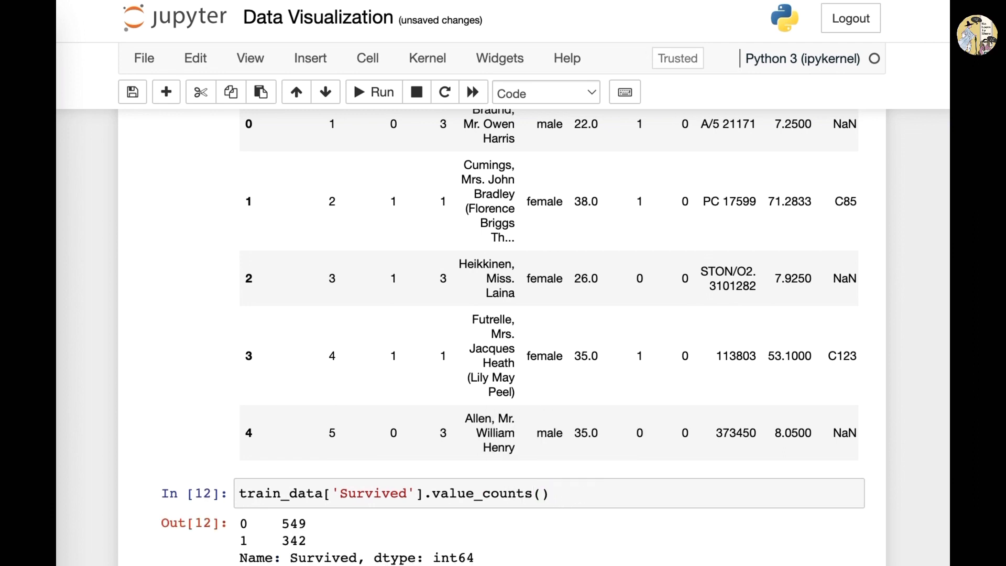
{"action": "scroll", "scroll_direction": "down", "scroll_amount": 3}
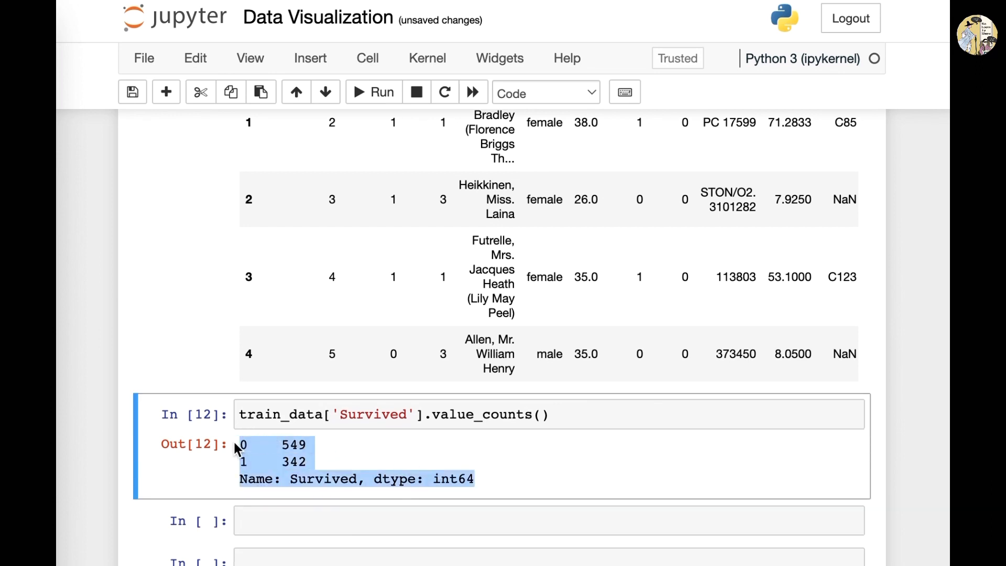
{"action": "double_click", "coordinate": [375, 414]}
{"action": "type", "text": "ㅅㄱ먀ㅜ"}
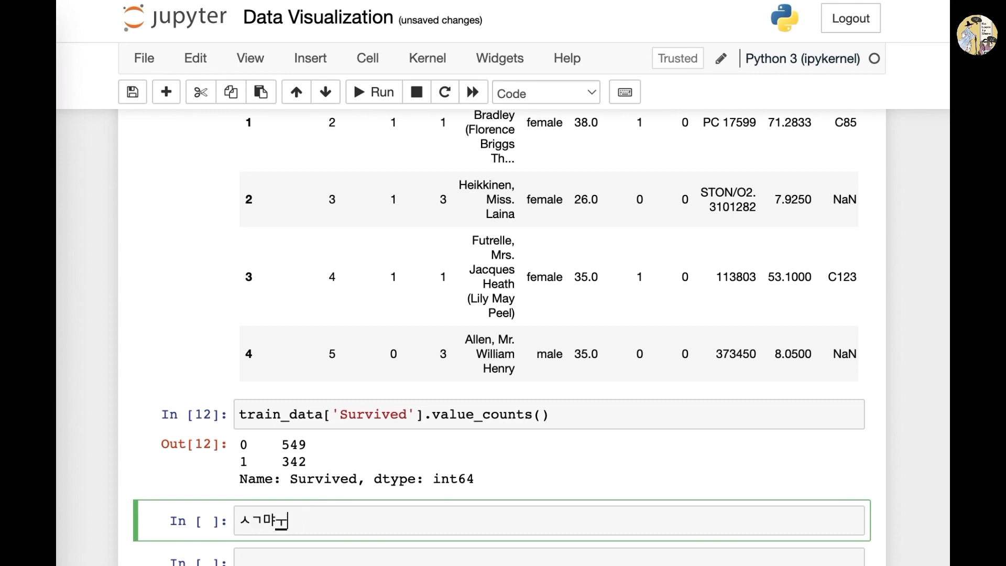
Run train_data['Pclass'].value_counts() in the next cell, showing 491, 216 and 184.
{"action": "type", "text": "train_d"}
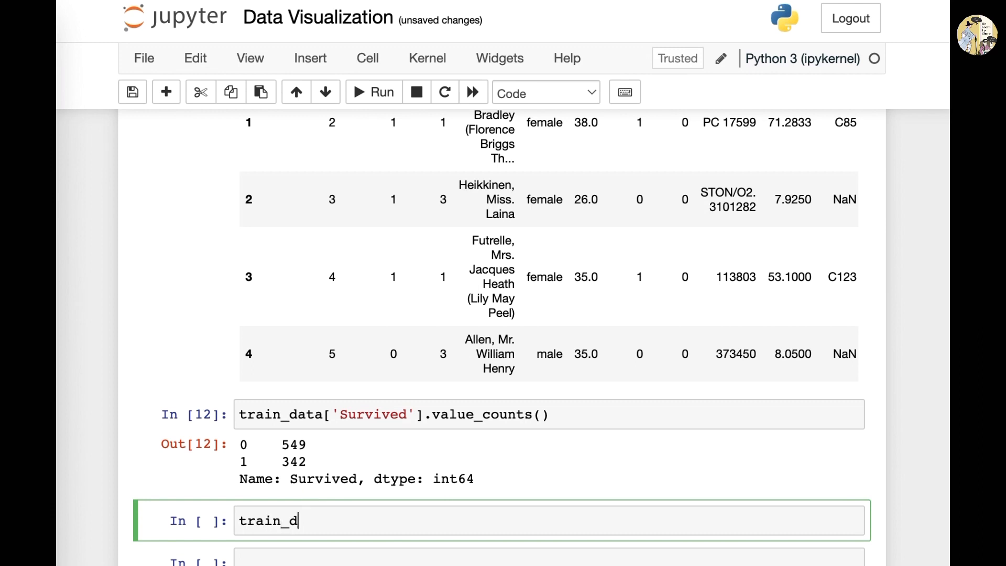
{"action": "type", "text": "ata[]"}
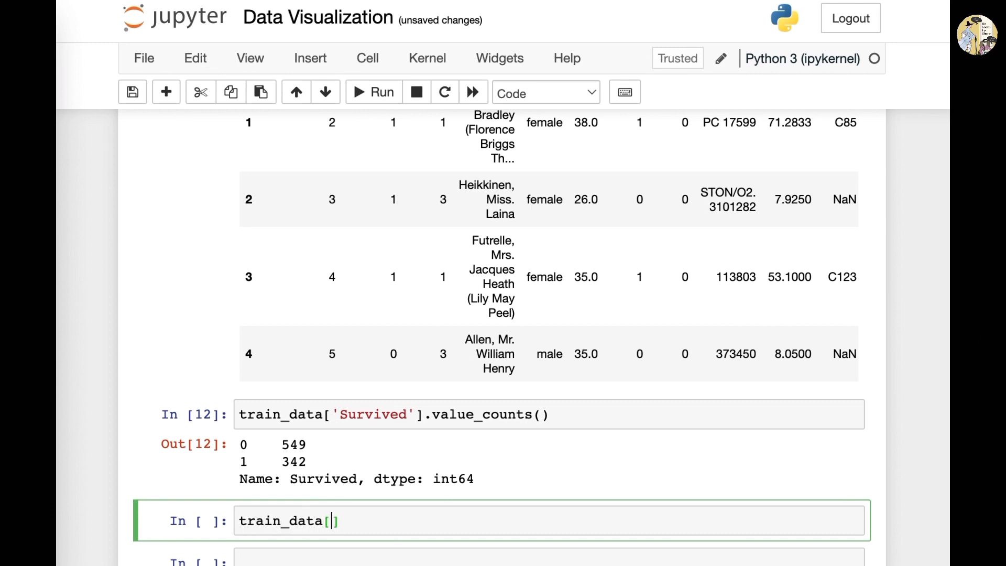
{"action": "type", "text": "''"}
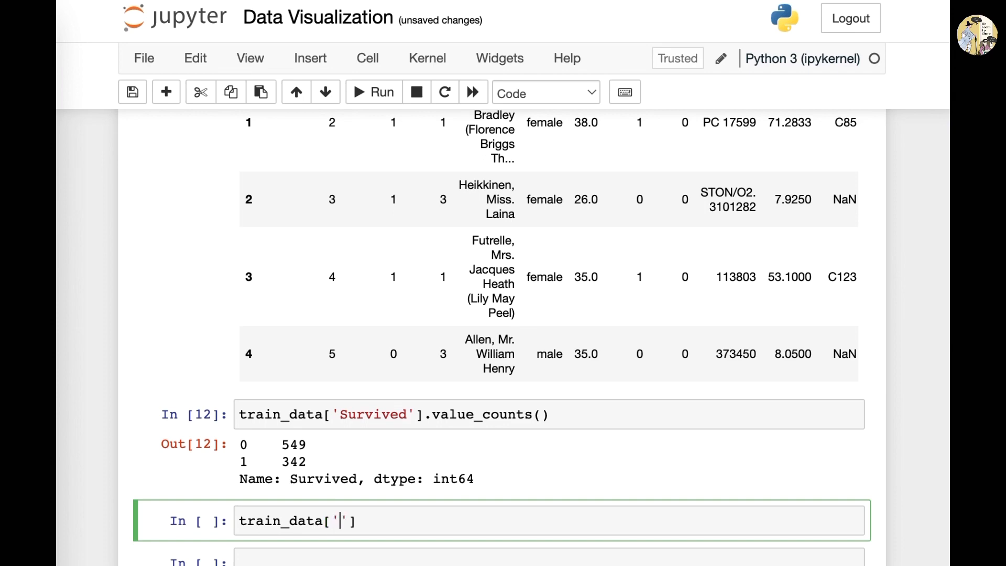
{"action": "scroll", "scroll_direction": "up", "scroll_amount": 3}
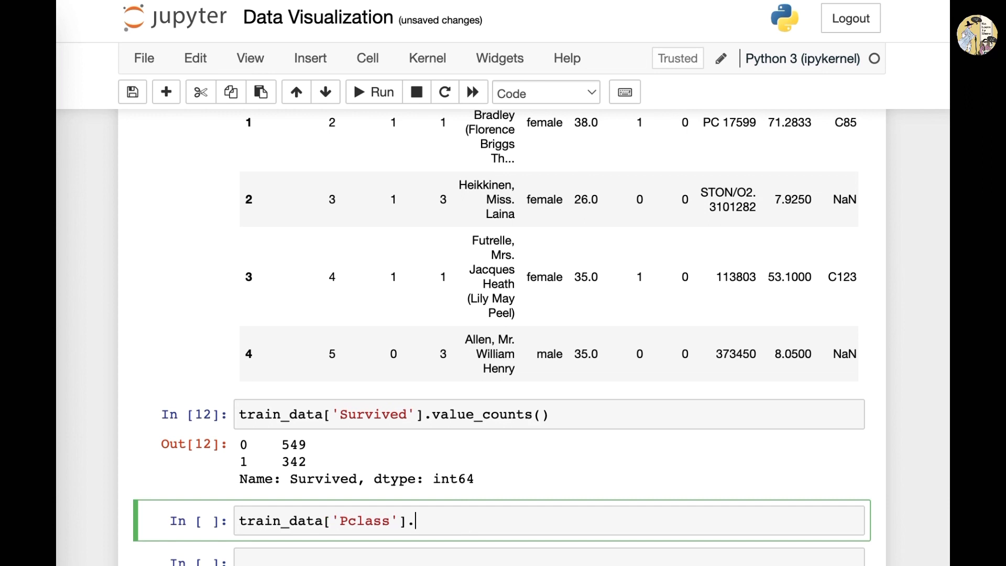
{"action": "type", "text": "value_counts"}
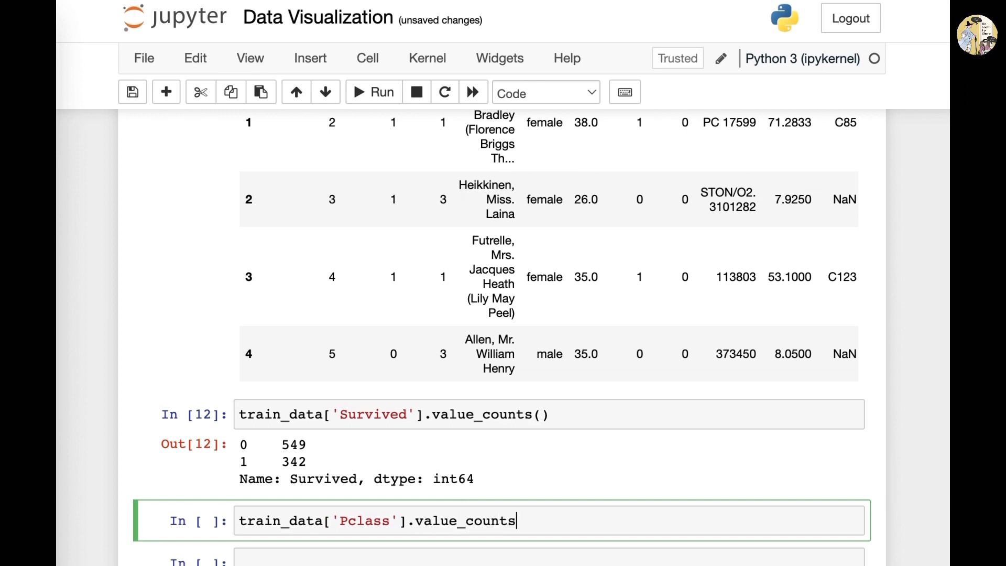
{"action": "type", "text": "()"}
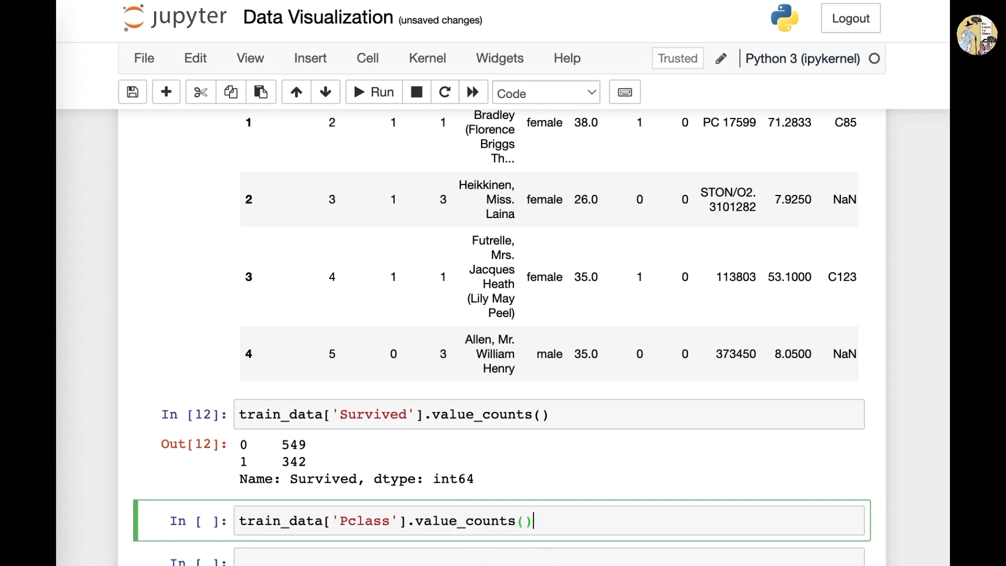
{"action": "left_click", "coordinate": [372, 92]}
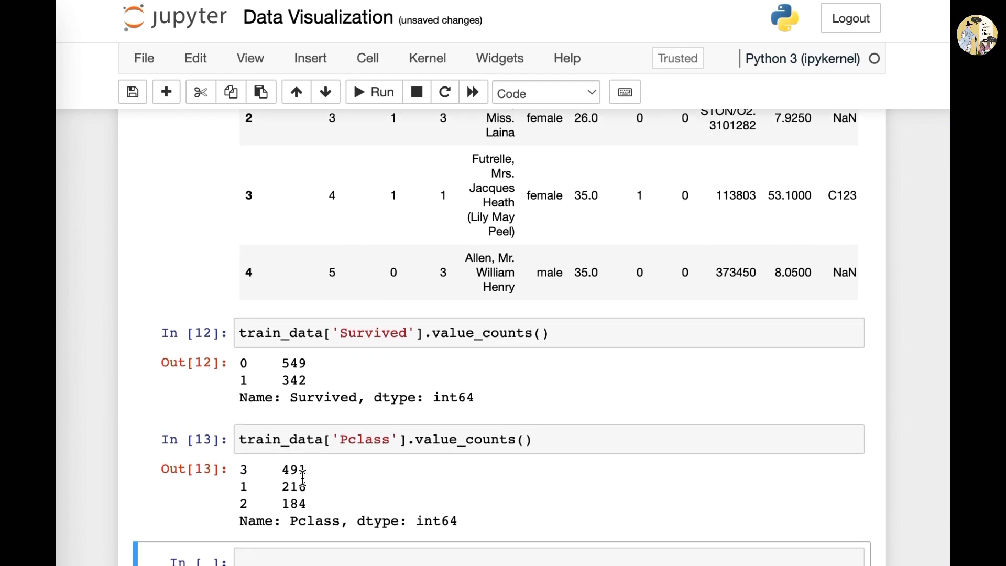
{"action": "left_click", "coordinate": [349, 439]}
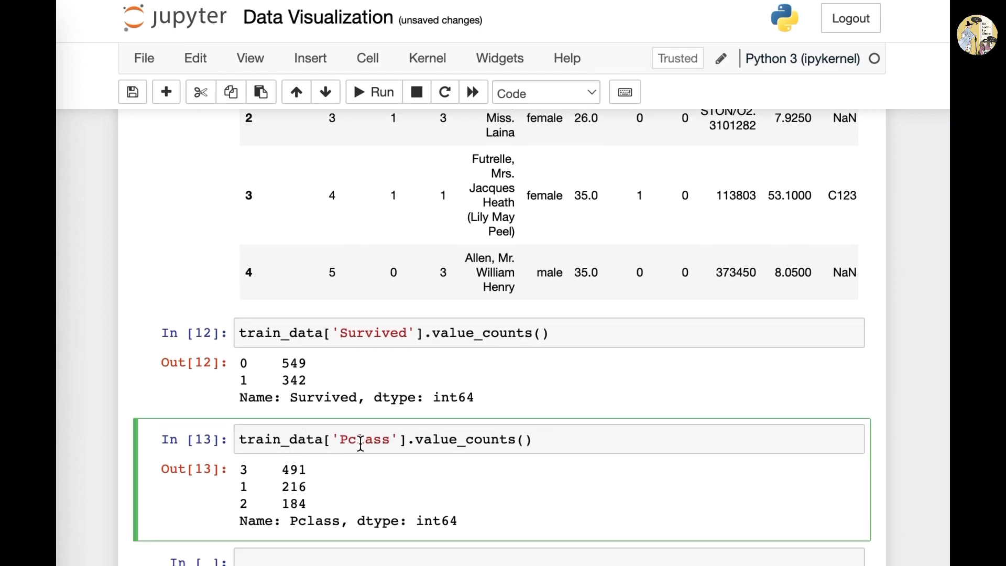
{"action": "double_click", "coordinate": [281, 439]}
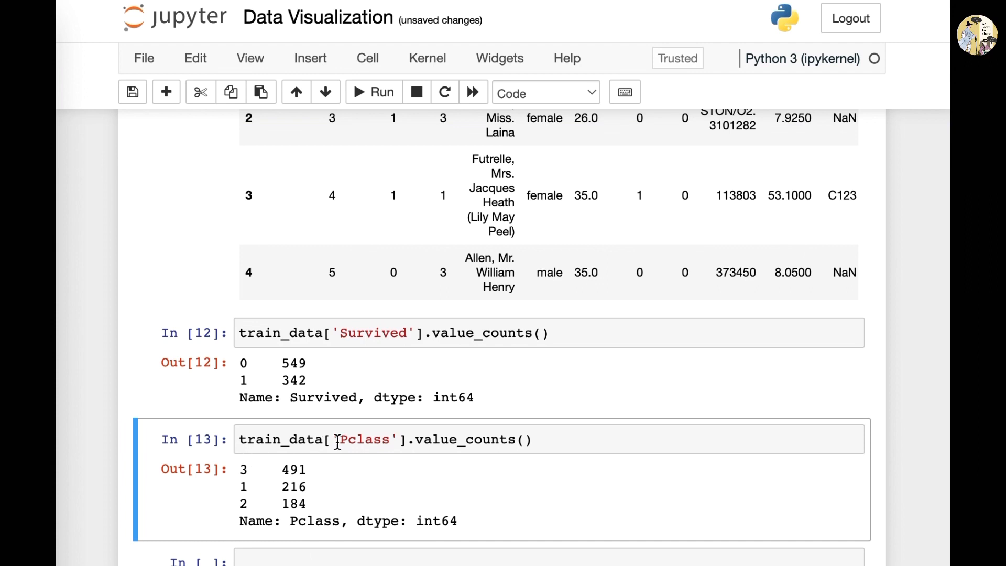
{"action": "double_click", "coordinate": [292, 469]}
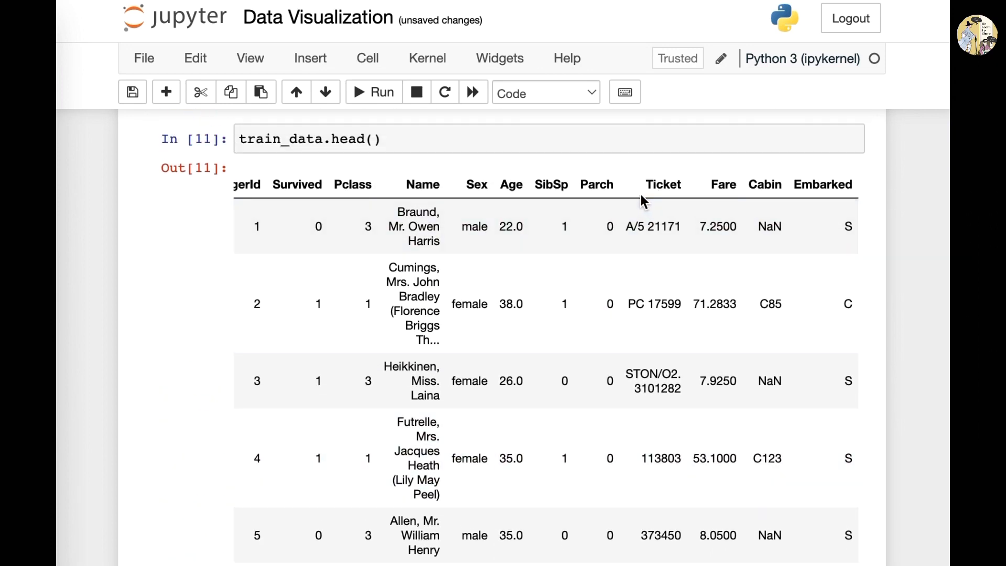
{"action": "mouse_move", "coordinate": [634, 193]}
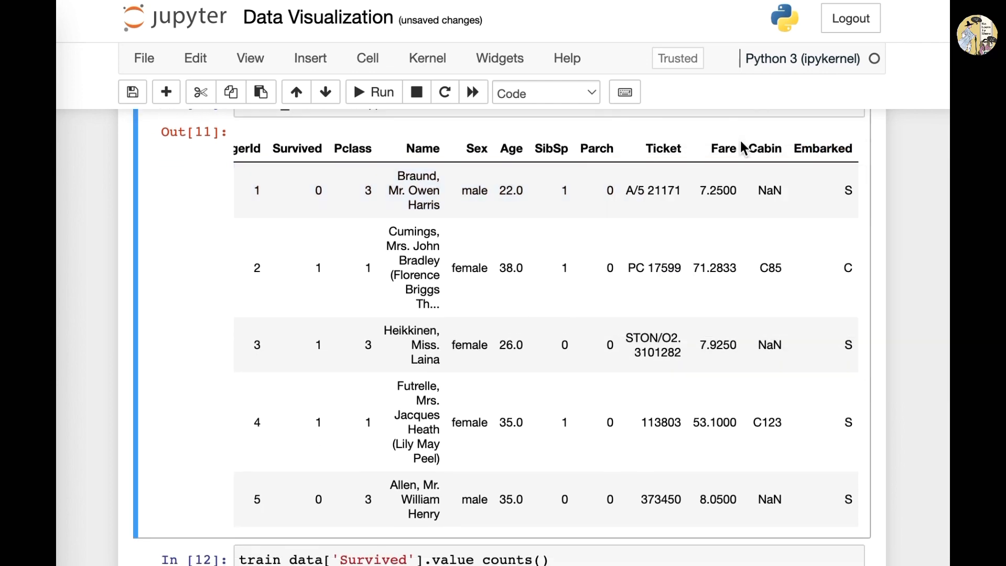
Enter an unfinished train_data['Pclass'].value_counts( line in a further cell.
{"action": "scroll", "scroll_direction": "down", "scroll_amount": 3}
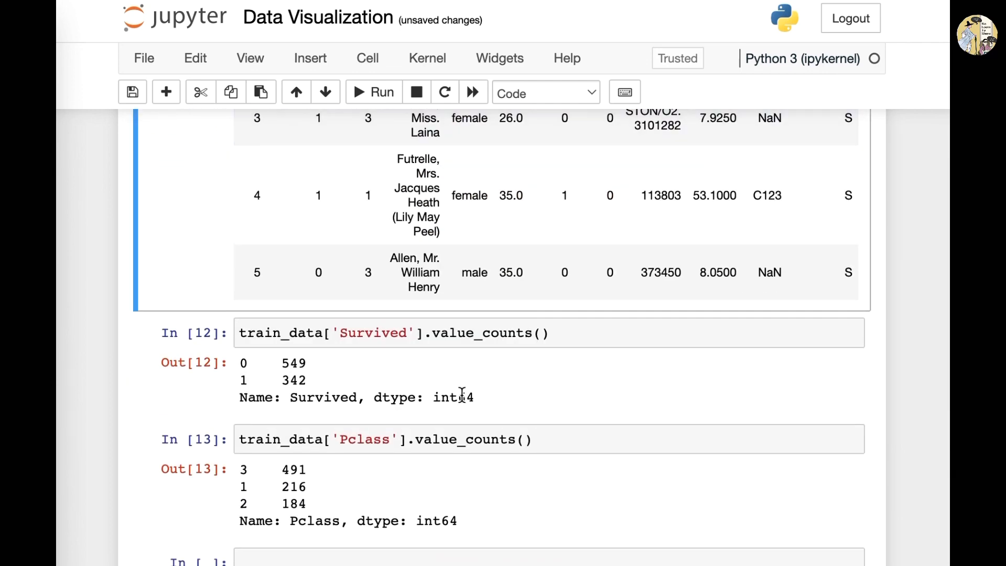
{"action": "scroll", "scroll_direction": "down", "scroll_amount": 3}
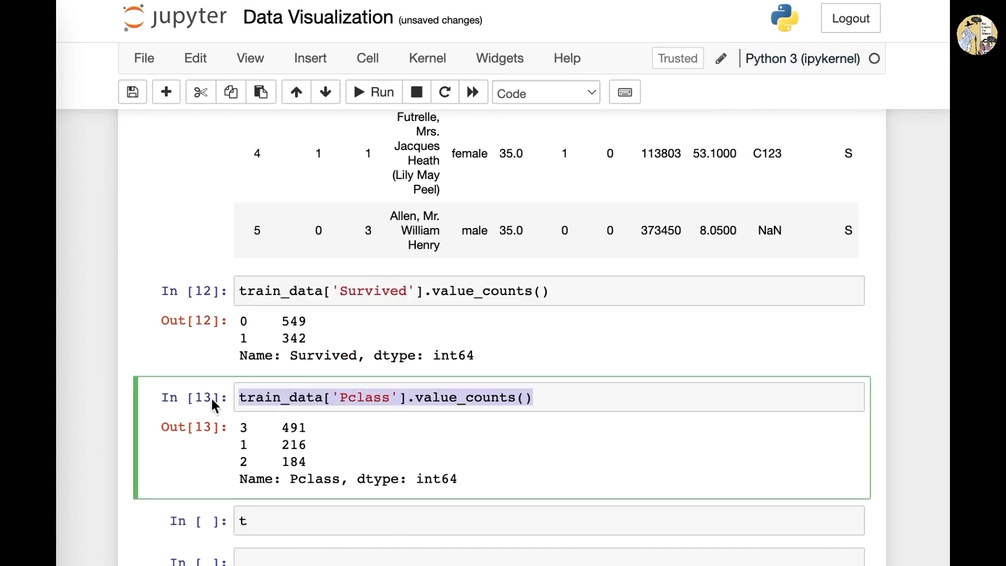
{"action": "type", "text": "train_data['Pclass'].value_counts("}
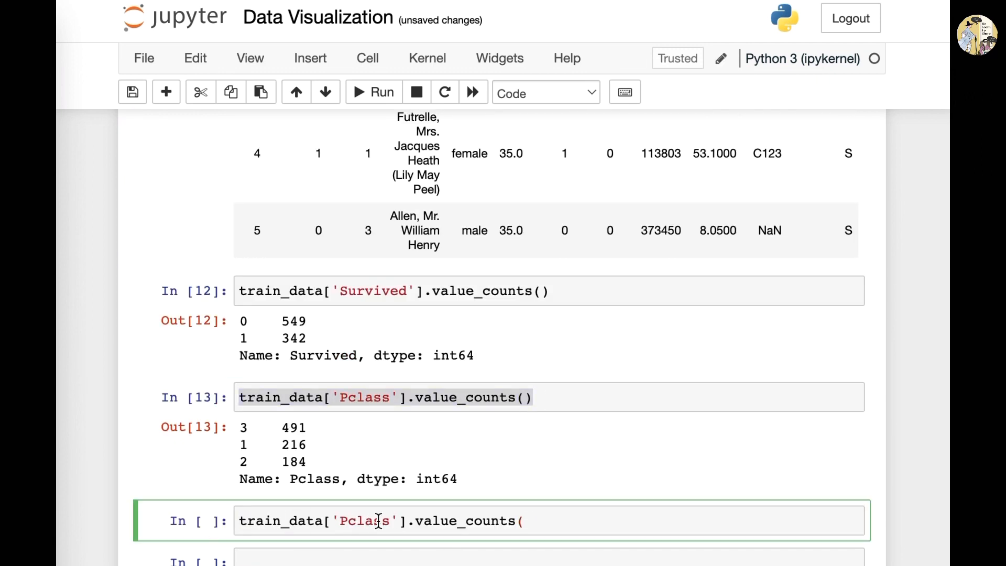